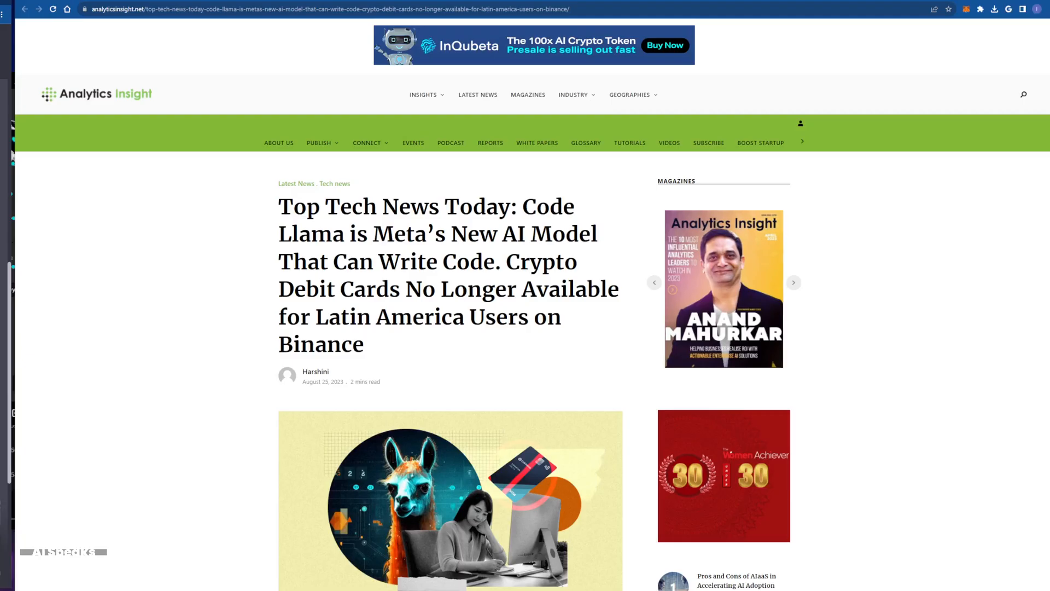
# - Bring the llama illustration and the 'Code Llama is revealed by Meta' subheading with its first paragraphs into view
pyautogui.click(794, 282)
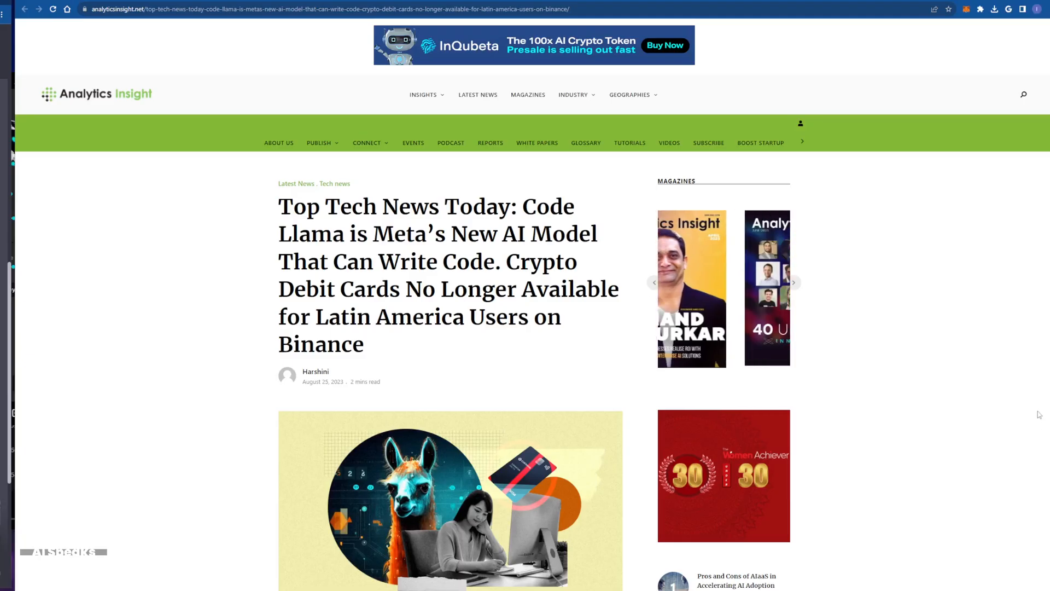
pyautogui.click(794, 282)
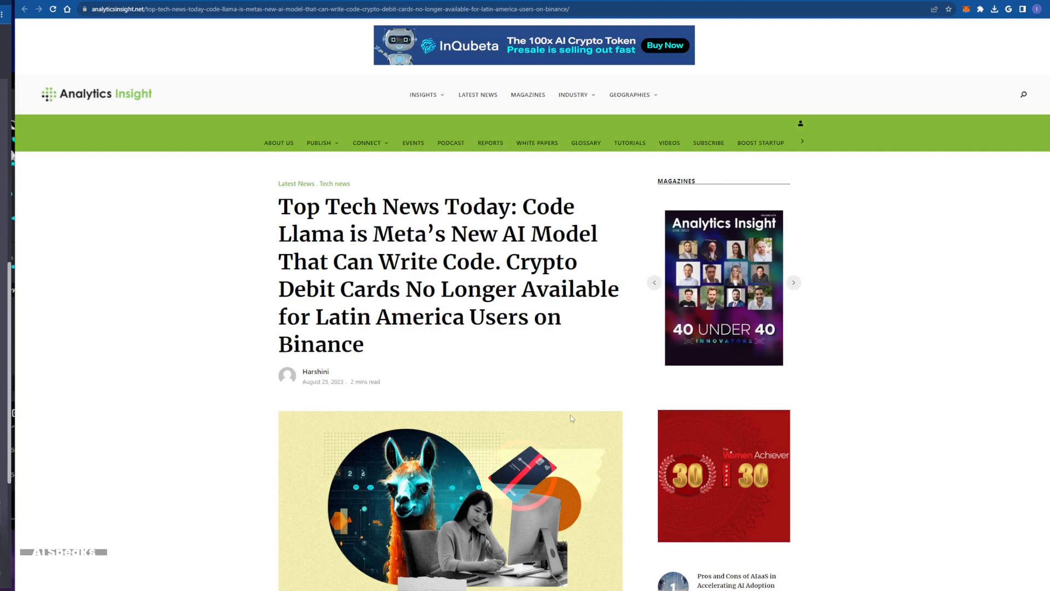
pyautogui.scroll(-3)
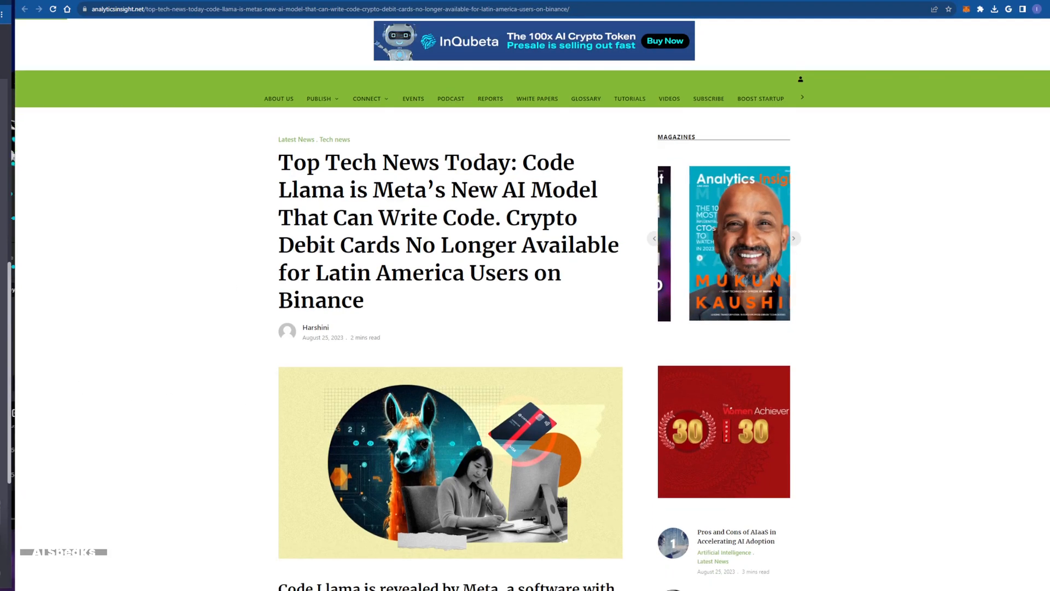
pyautogui.scroll(-3)
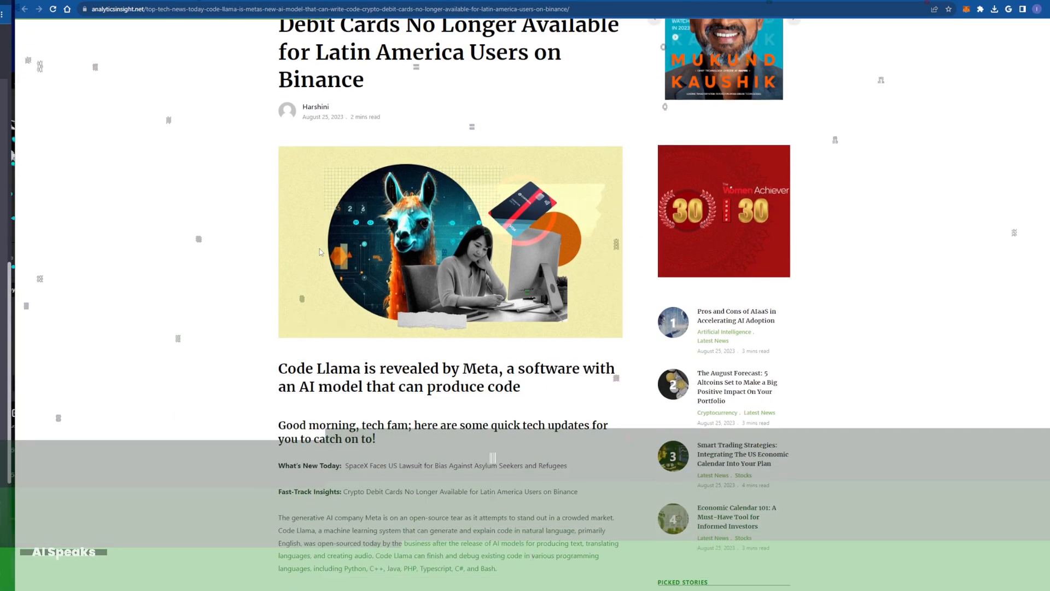
pyautogui.scroll(-3)
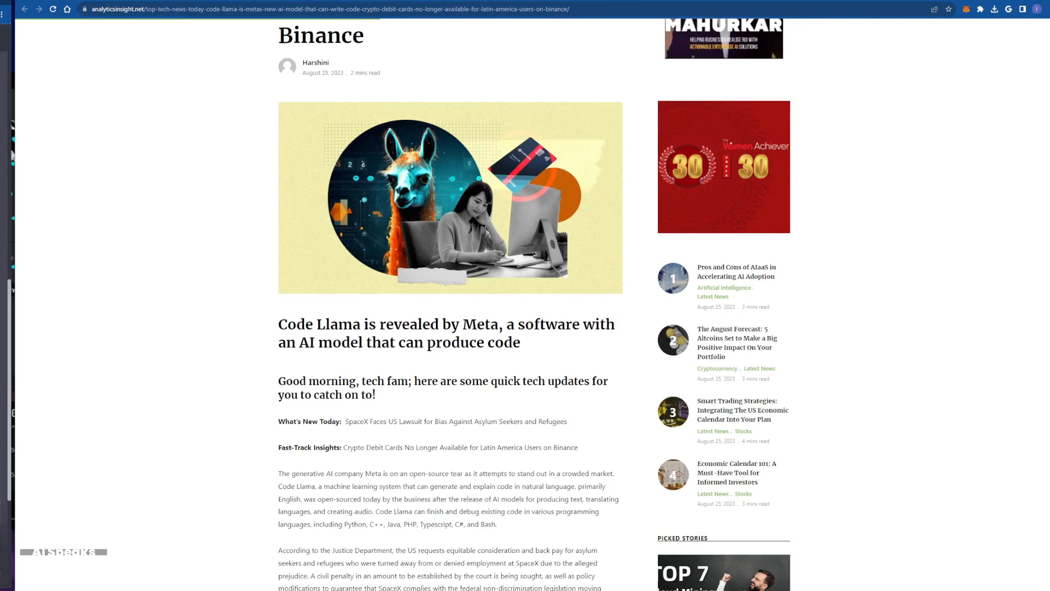
# - Nudge the page down so the What's New Today and Fast-Track Insights lines sit fully on screen
pyautogui.scroll(-3)
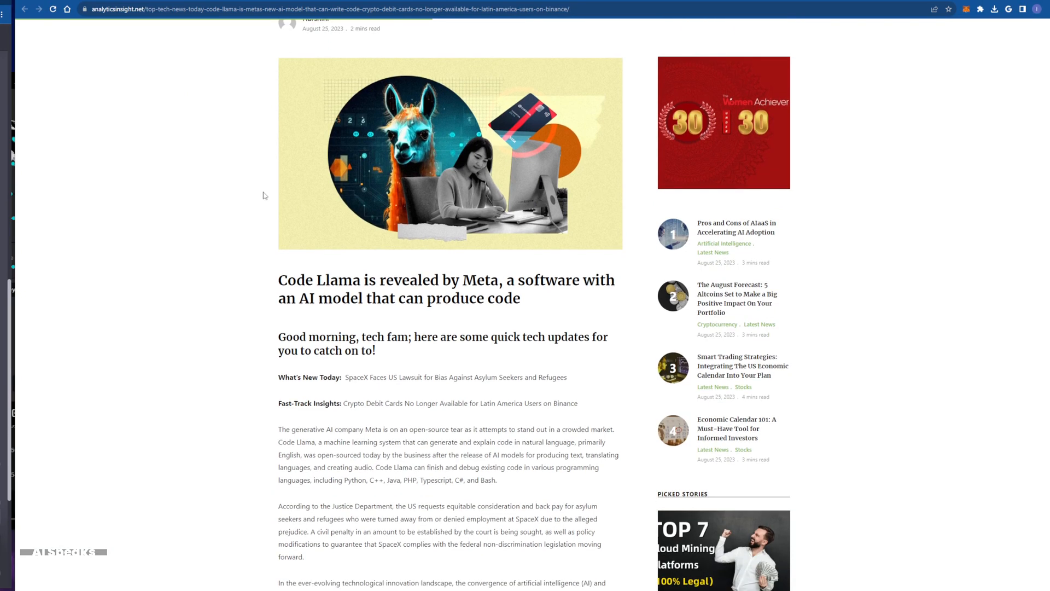
pyautogui.moveTo(309, 250)
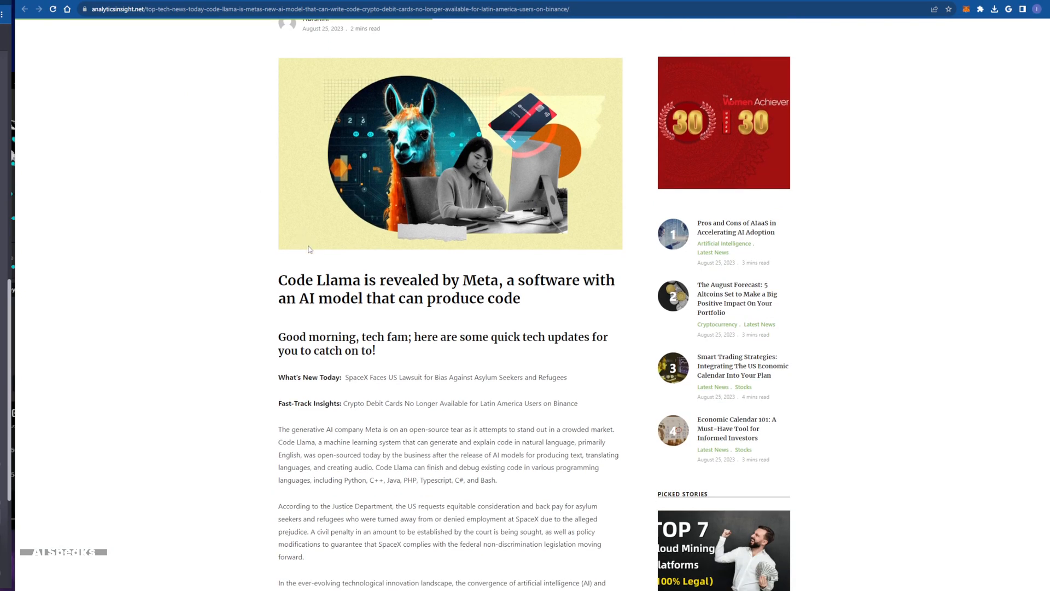
pyautogui.moveTo(313, 280)
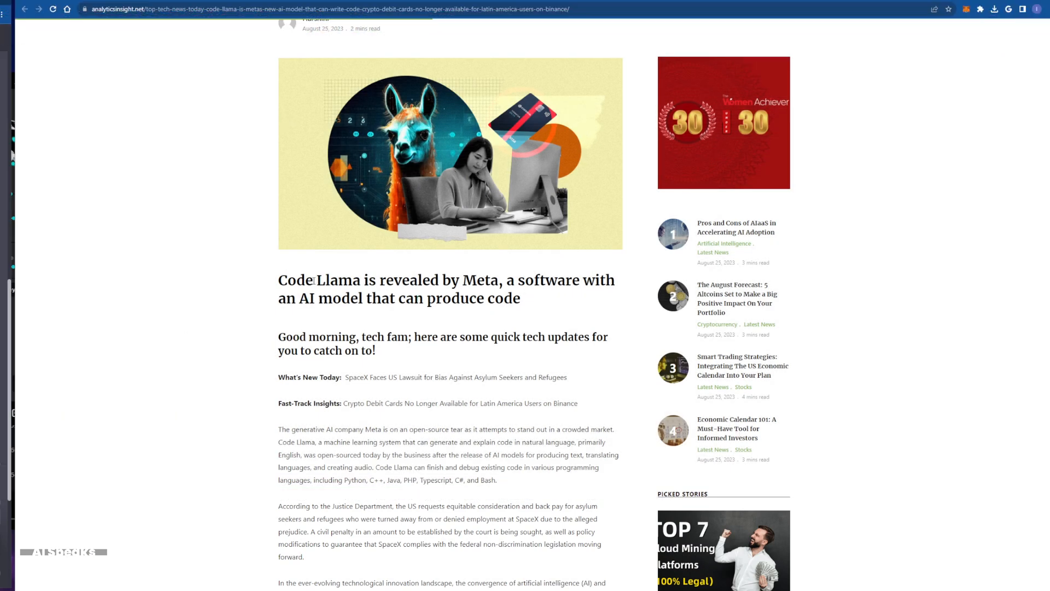
pyautogui.scroll(-3)
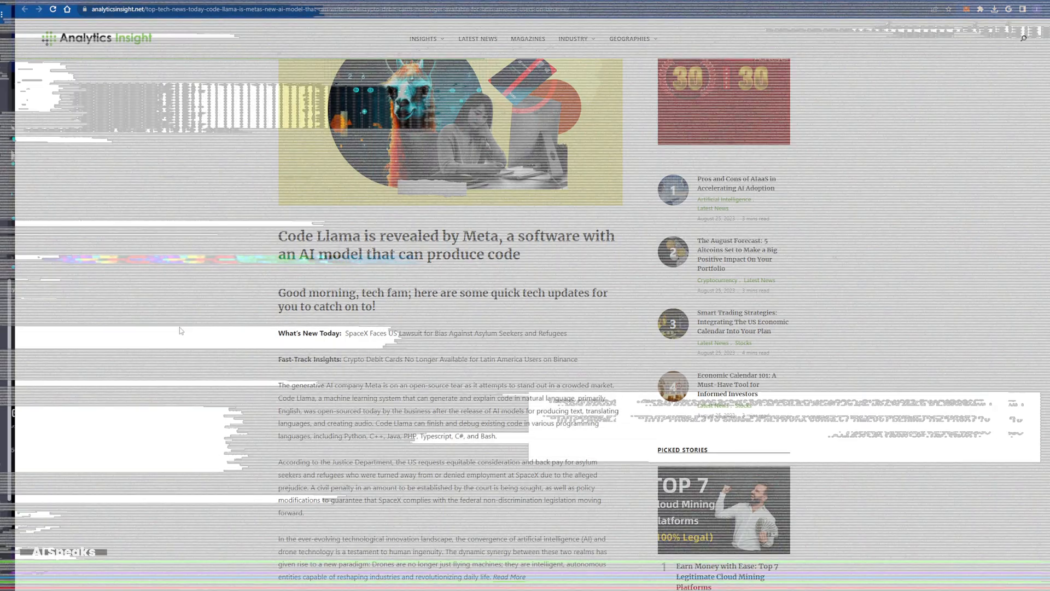
# - Read down through the article body to the Binance crypto debit card paragraph
pyautogui.scroll(-3)
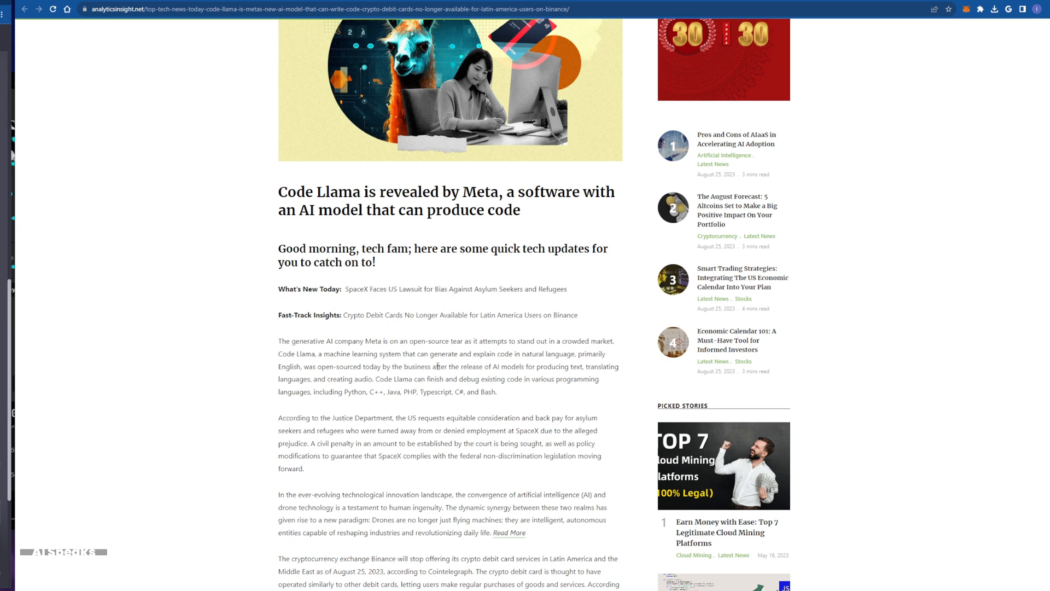
pyautogui.scroll(-3)
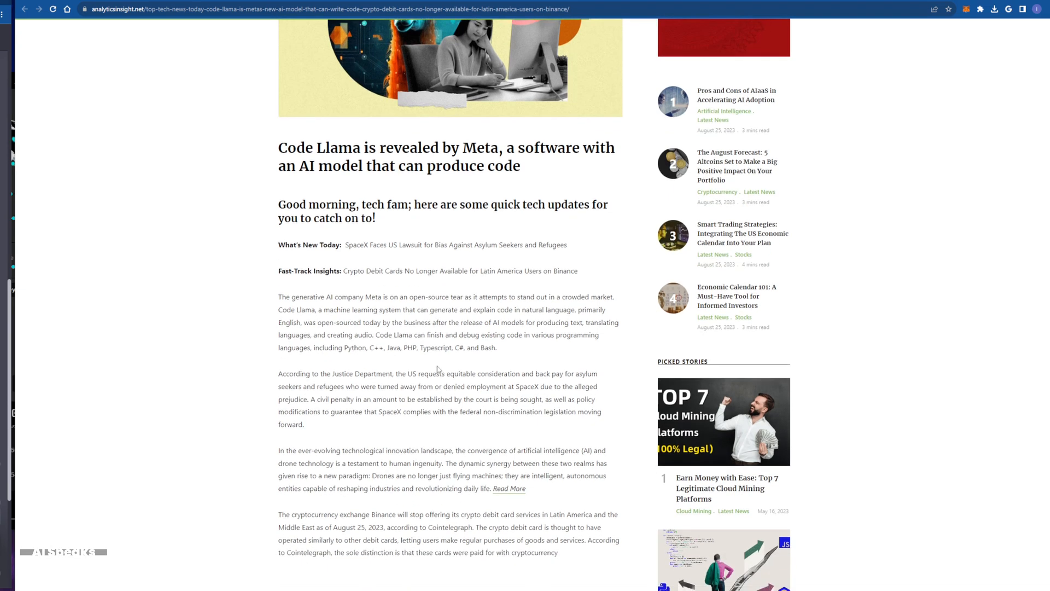
pyautogui.scroll(-3)
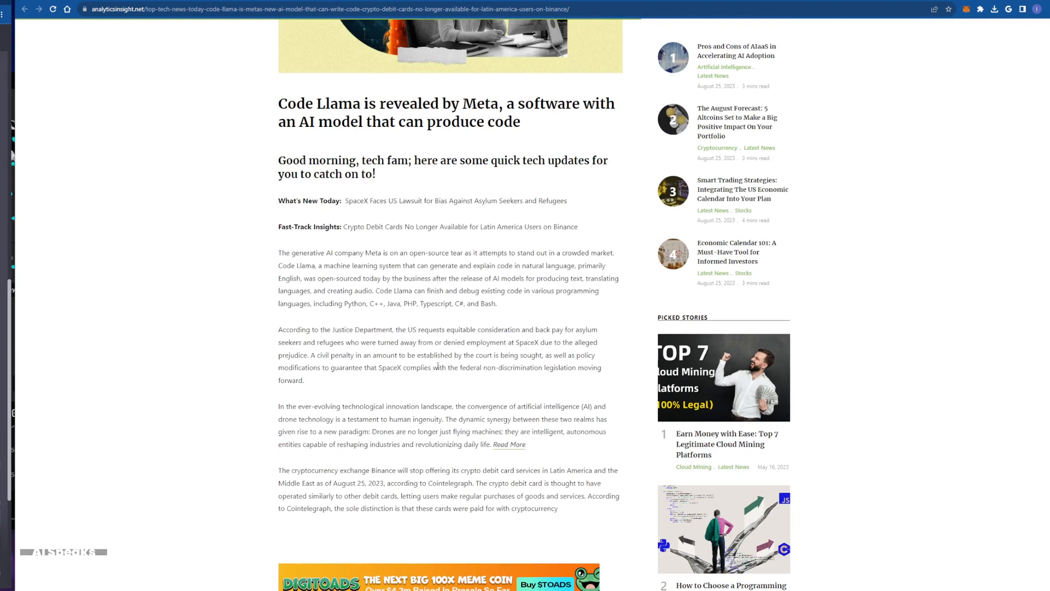
pyautogui.scroll(-3)
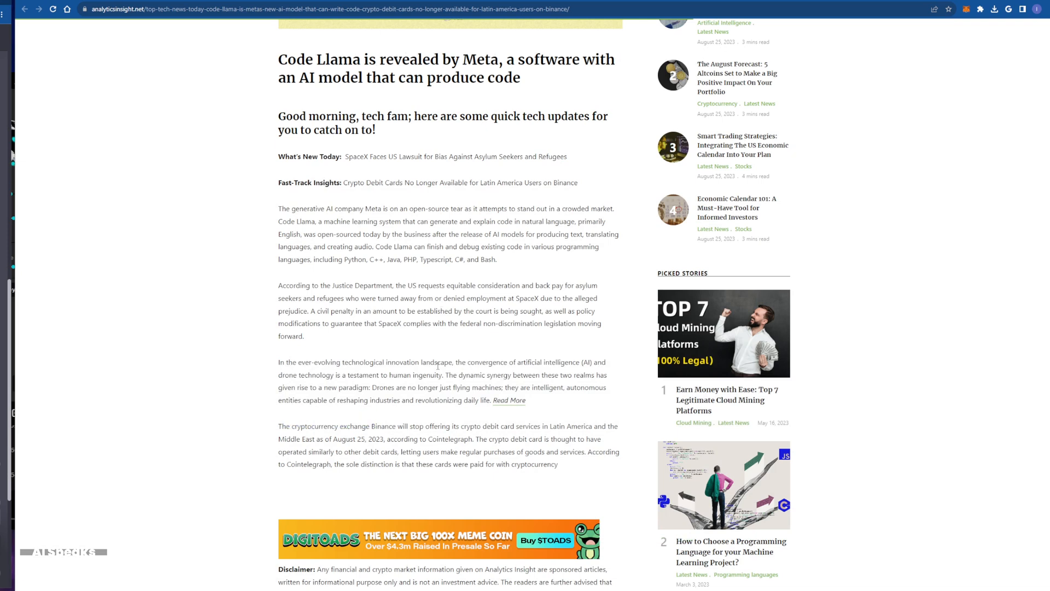
pyautogui.scroll(-3)
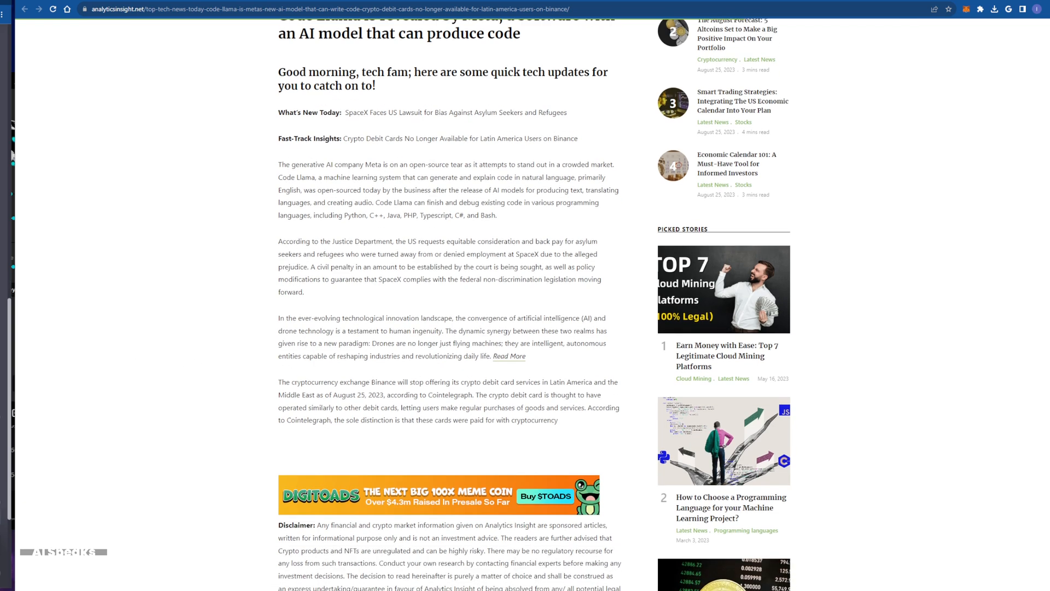
pyautogui.moveTo(184, 322)
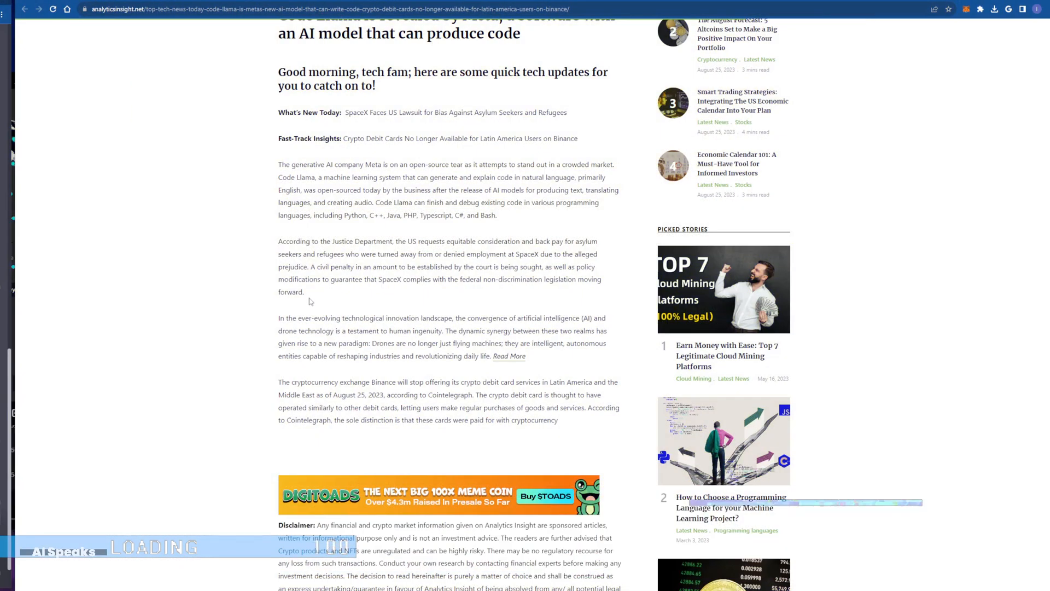
# - Continue past the disclaimer, tags and related stories, then return to the Binance paragraph
pyautogui.scroll(-3)
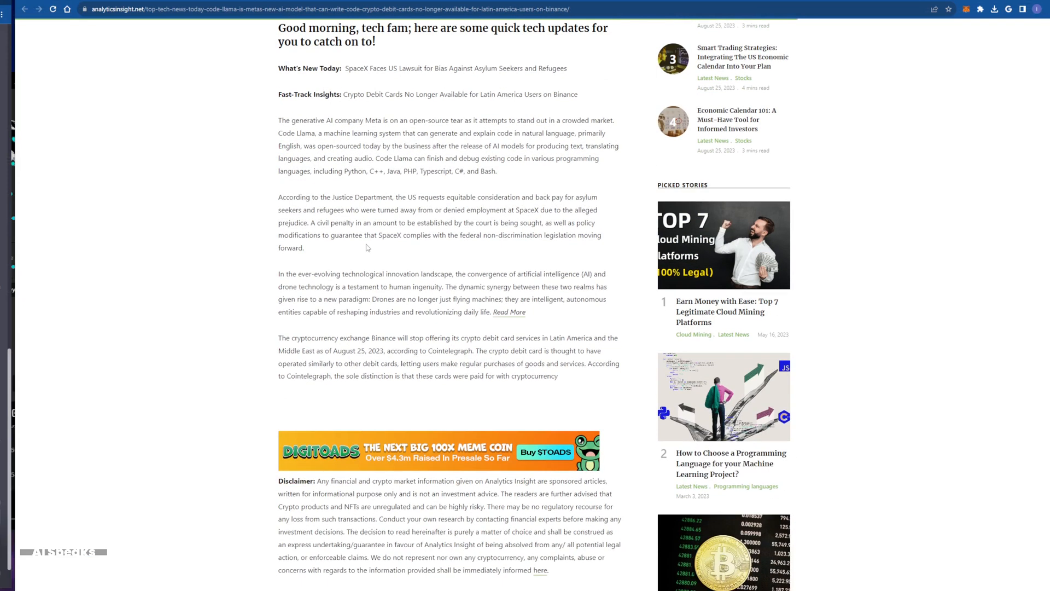
pyautogui.scroll(-3)
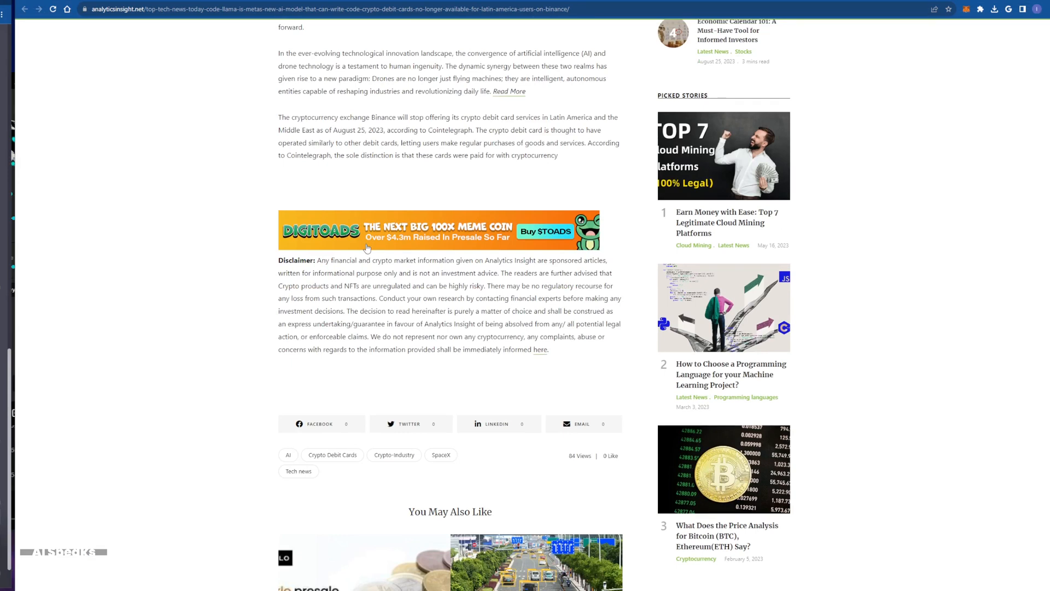
pyautogui.moveTo(359, 251)
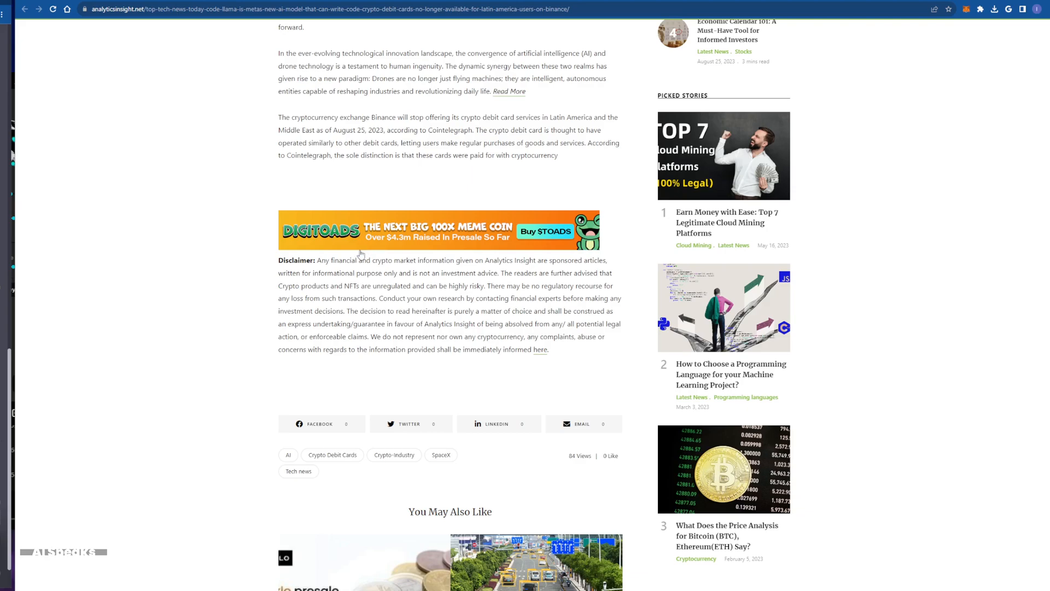
pyautogui.scroll(-3)
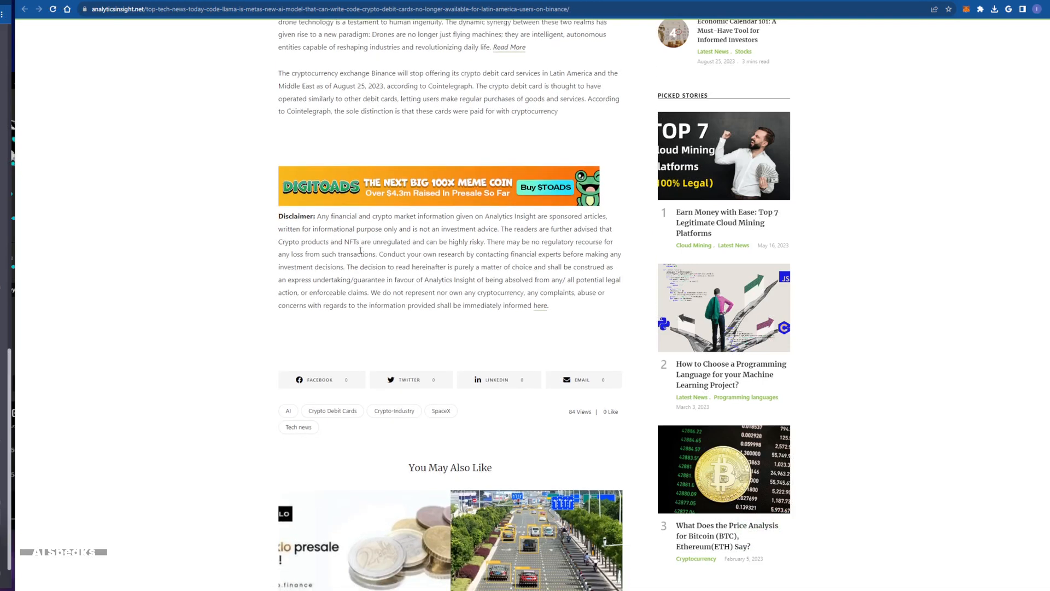
pyautogui.scroll(-3)
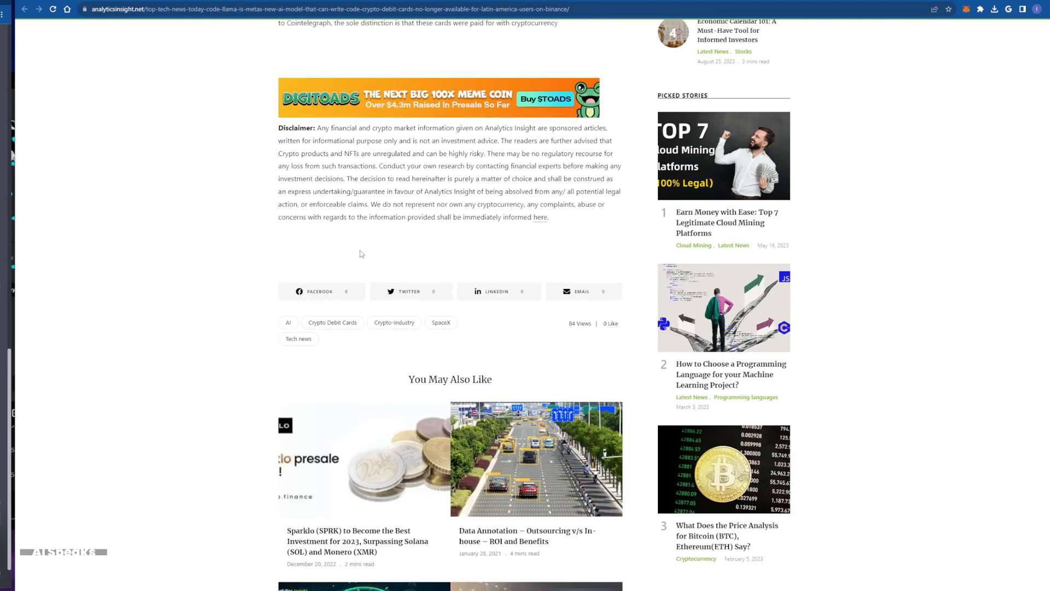
pyautogui.scroll(-3)
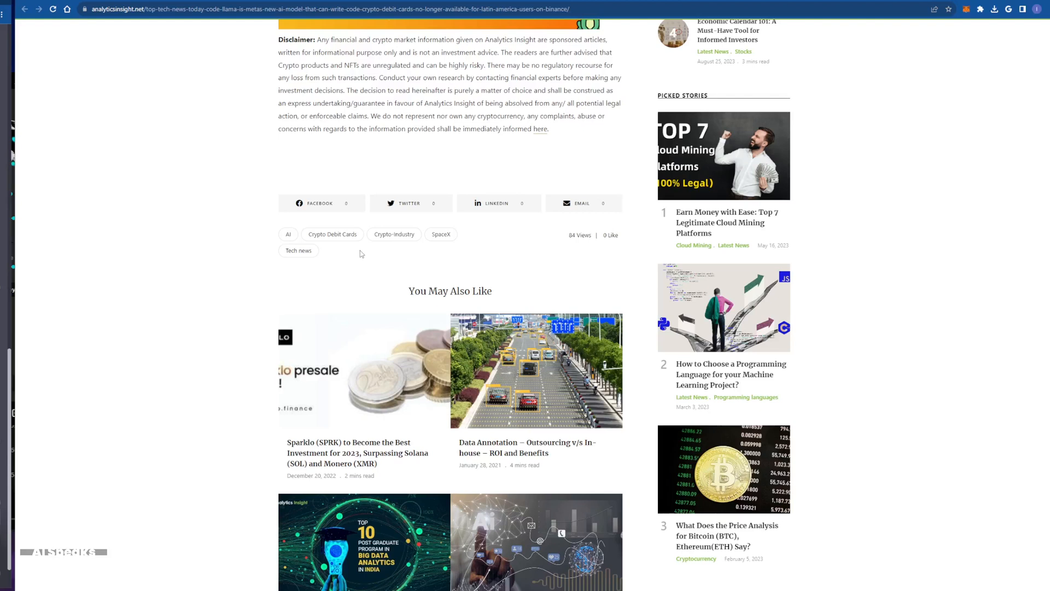
pyautogui.scroll(3)
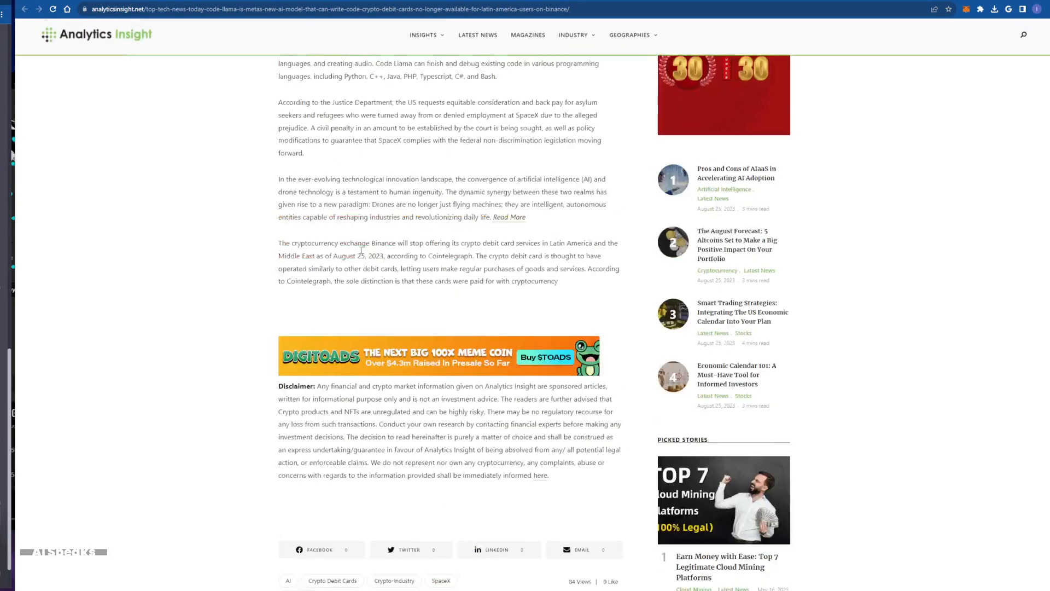
pyautogui.scroll(3)
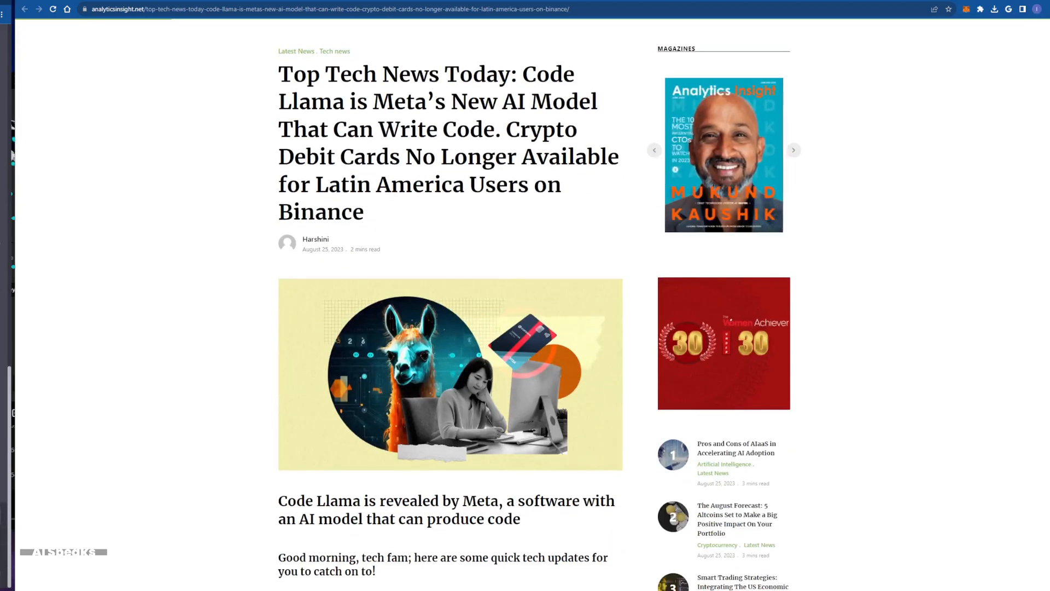
pyautogui.click(794, 150)
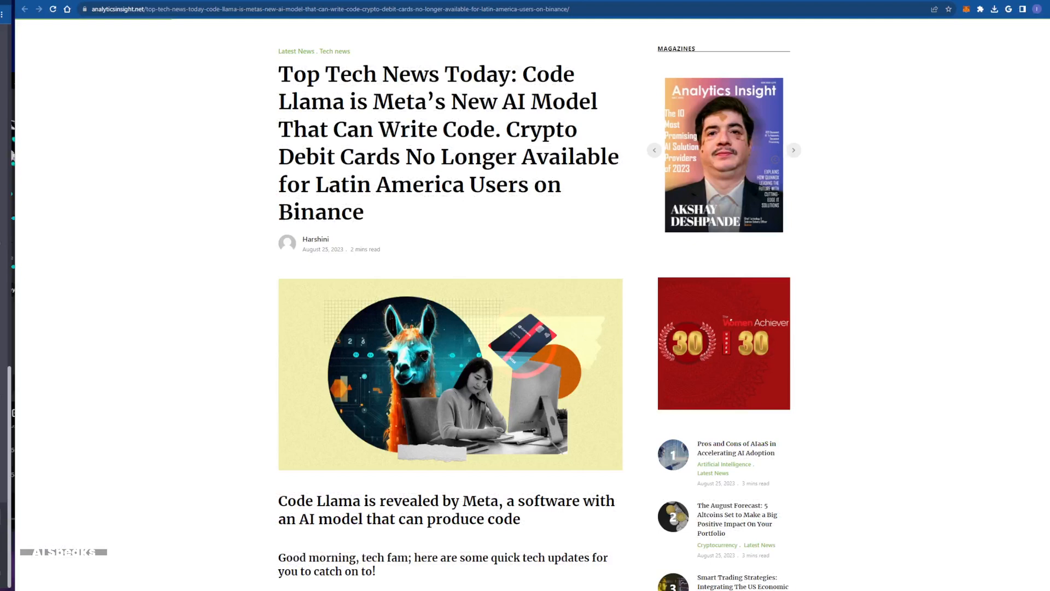
pyautogui.click(794, 150)
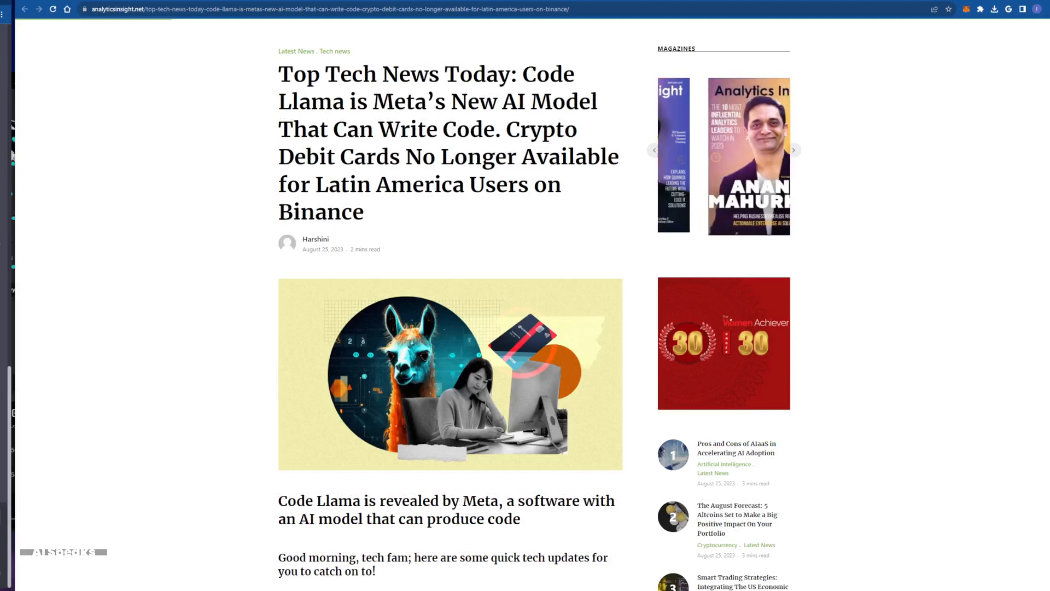
pyautogui.click(795, 150)
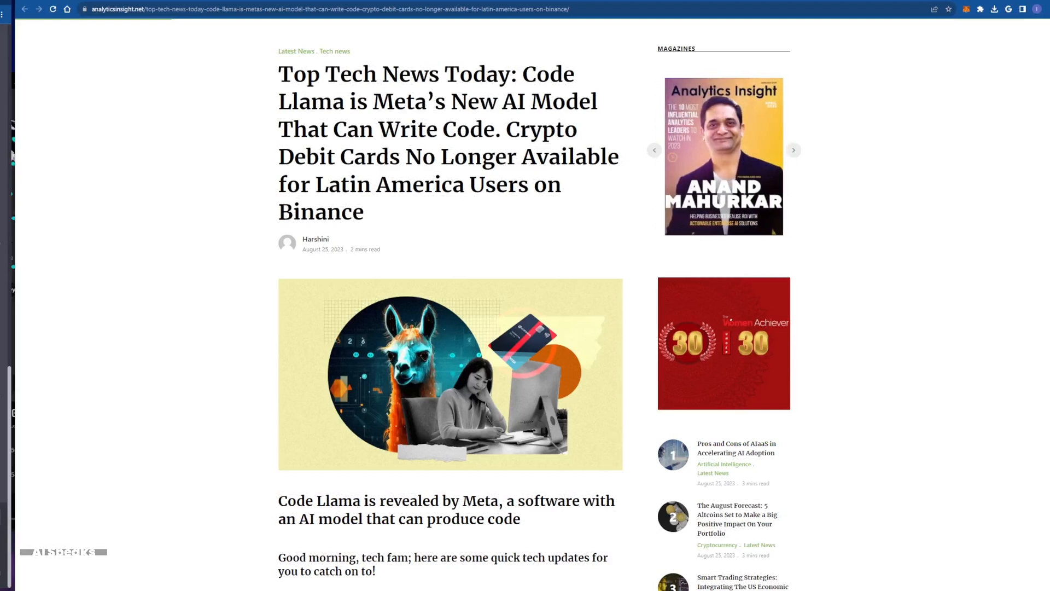
pyautogui.click(794, 150)
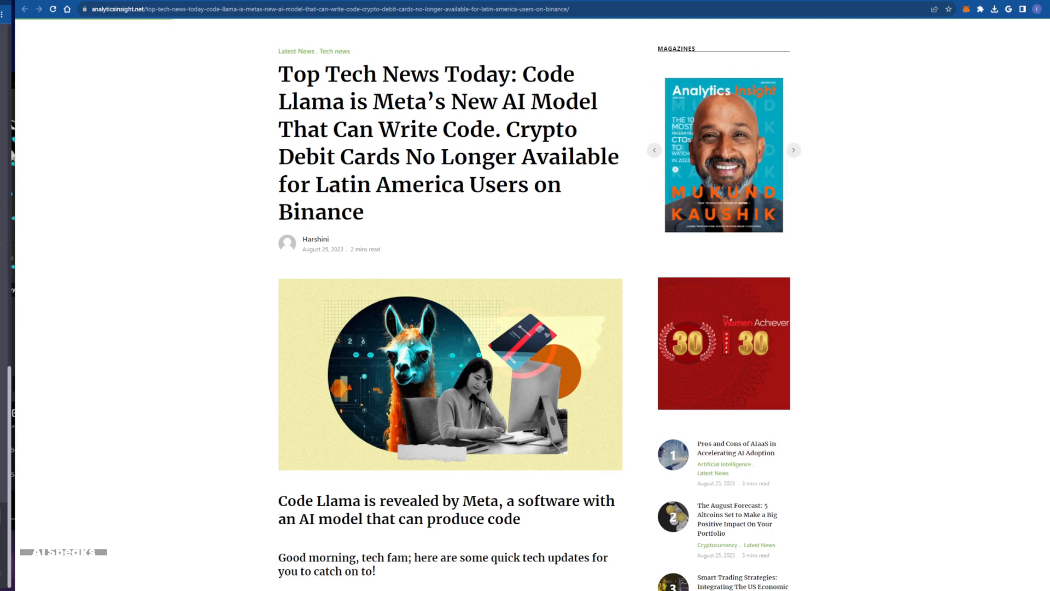
pyautogui.click(794, 149)
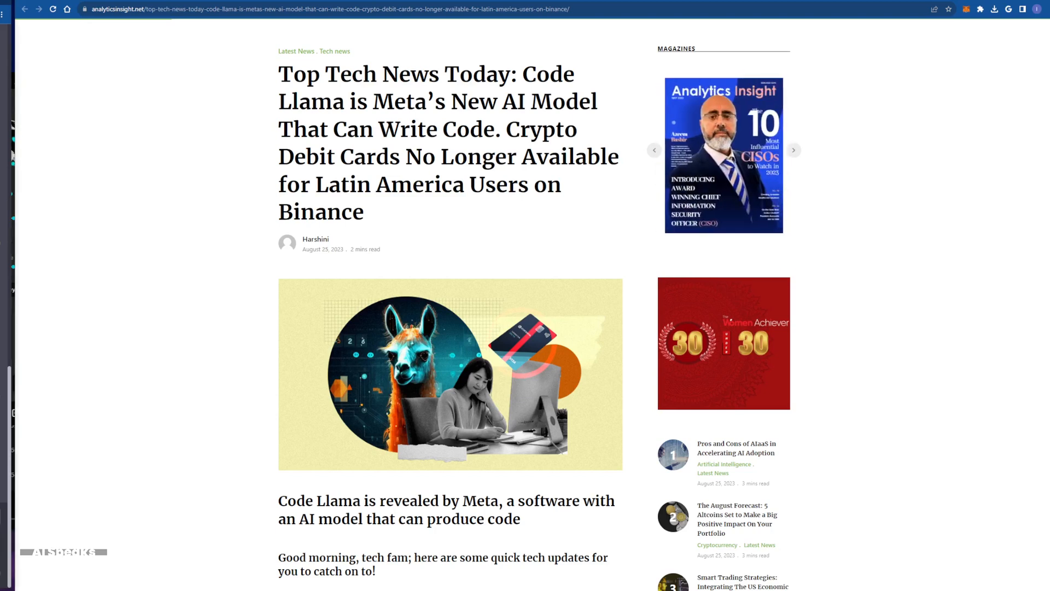
pyautogui.click(794, 150)
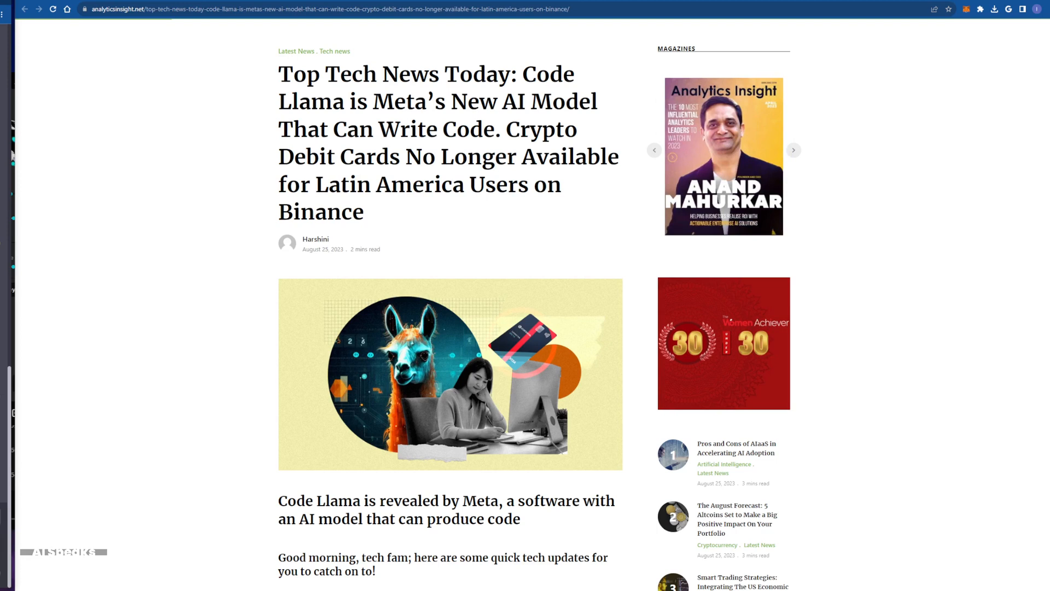
pyautogui.click(795, 149)
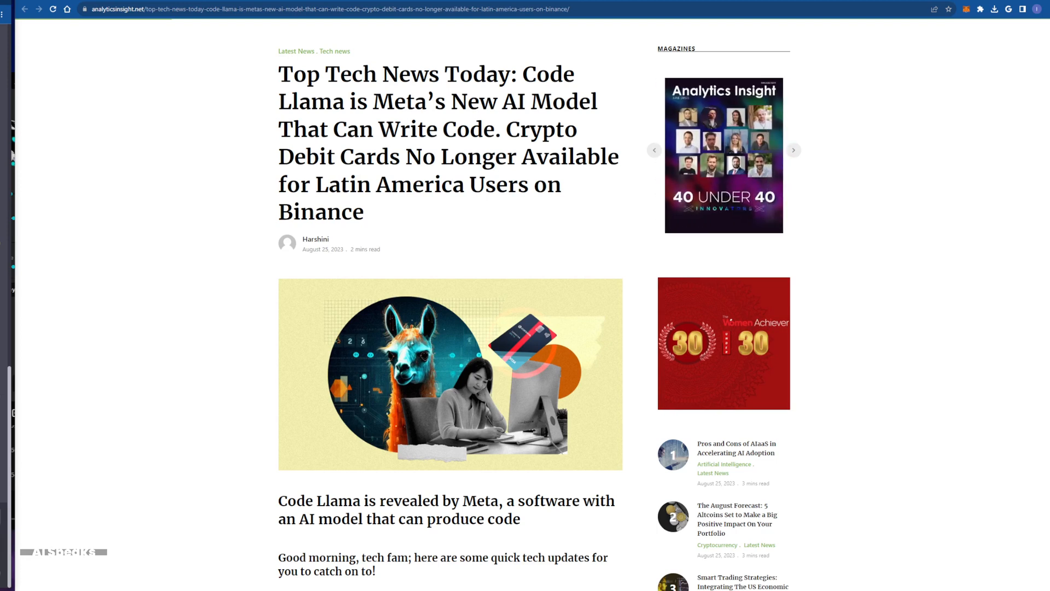
pyautogui.click(795, 150)
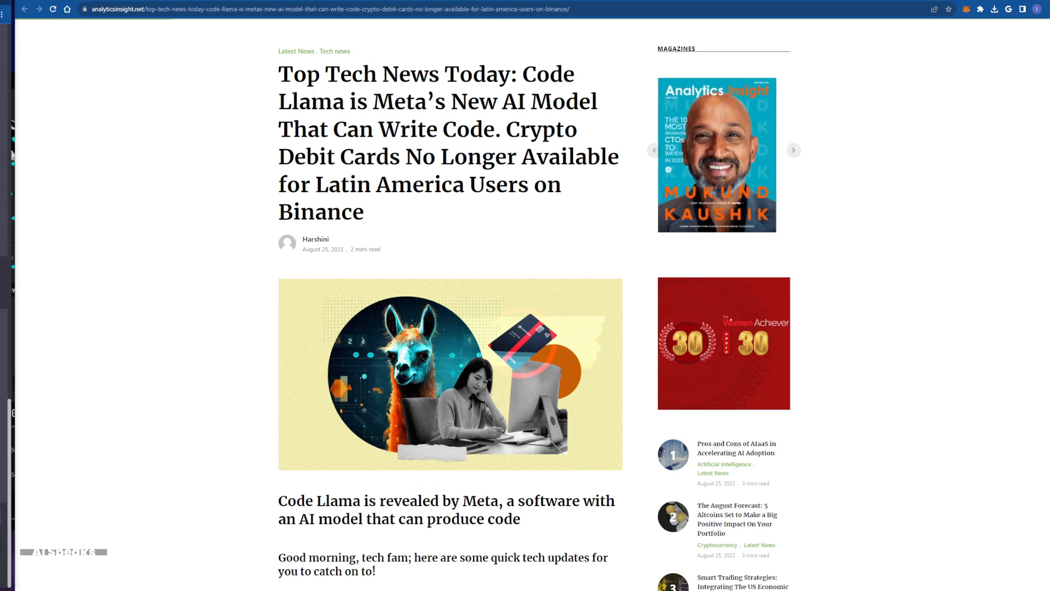
pyautogui.click(794, 149)
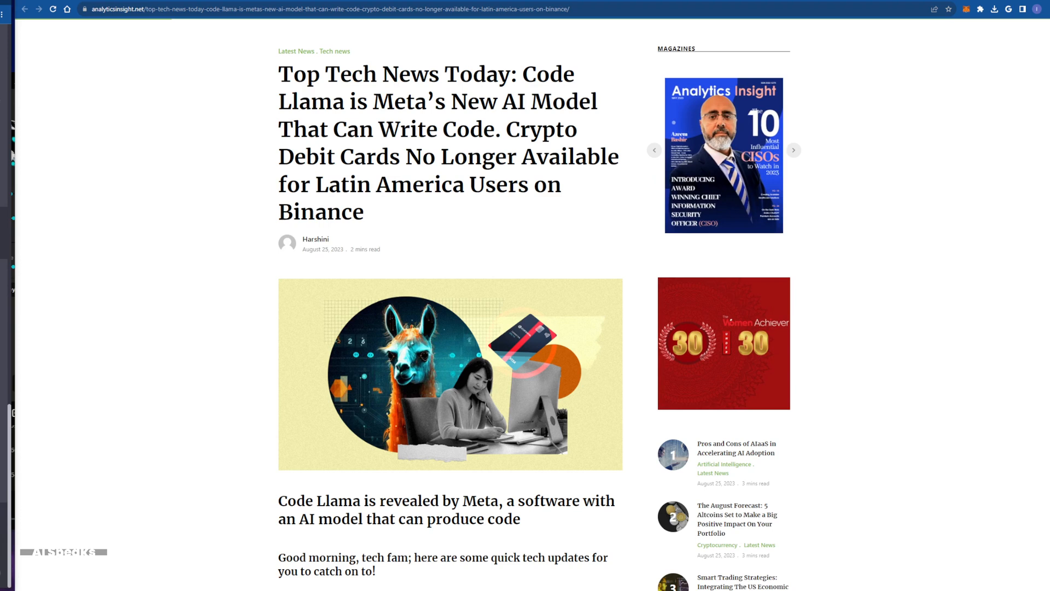
pyautogui.click(794, 150)
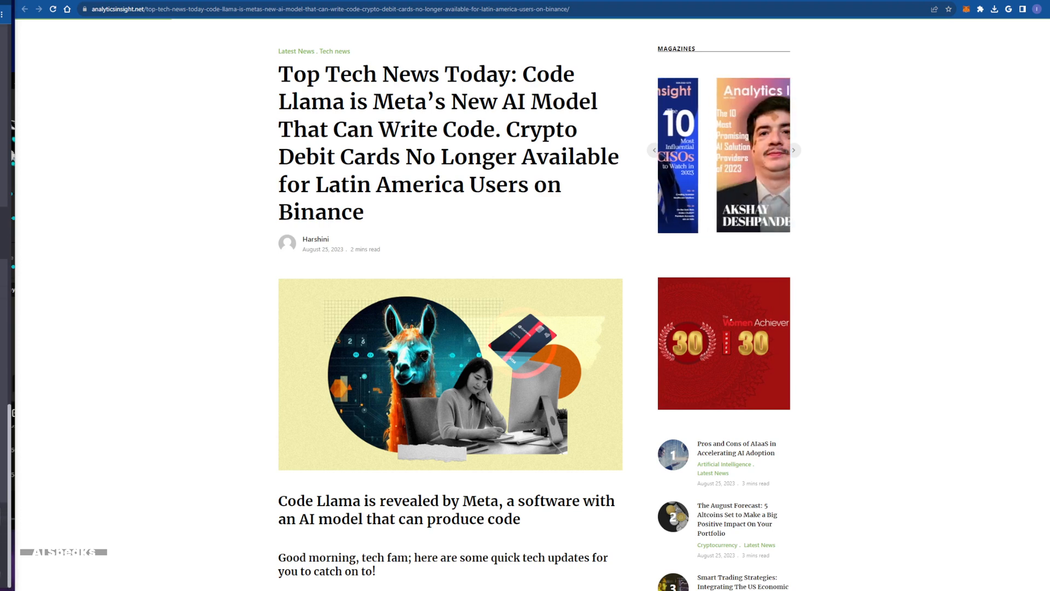
pyautogui.click(795, 150)
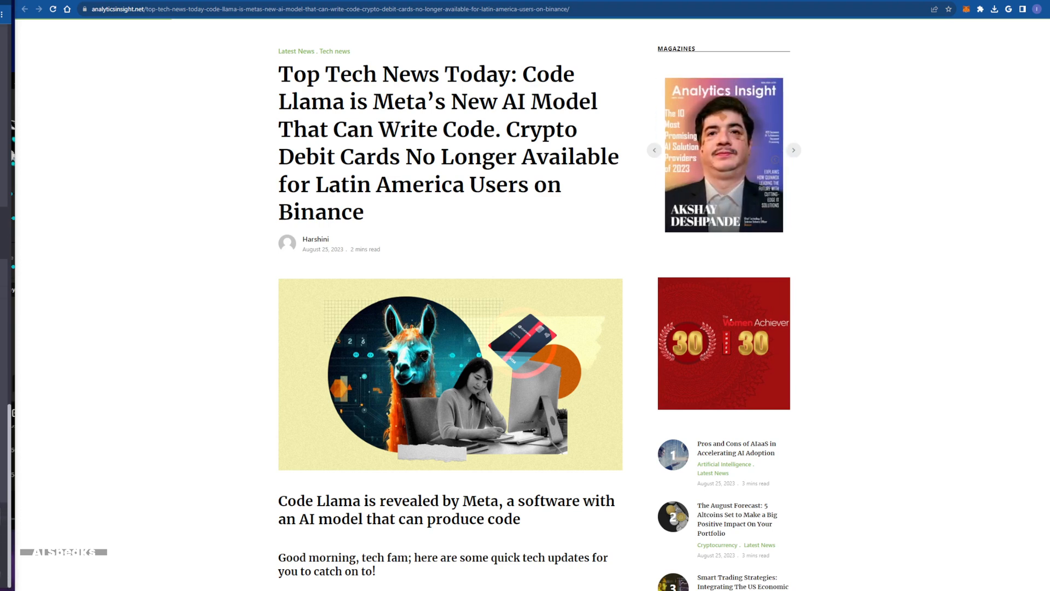
pyautogui.click(795, 150)
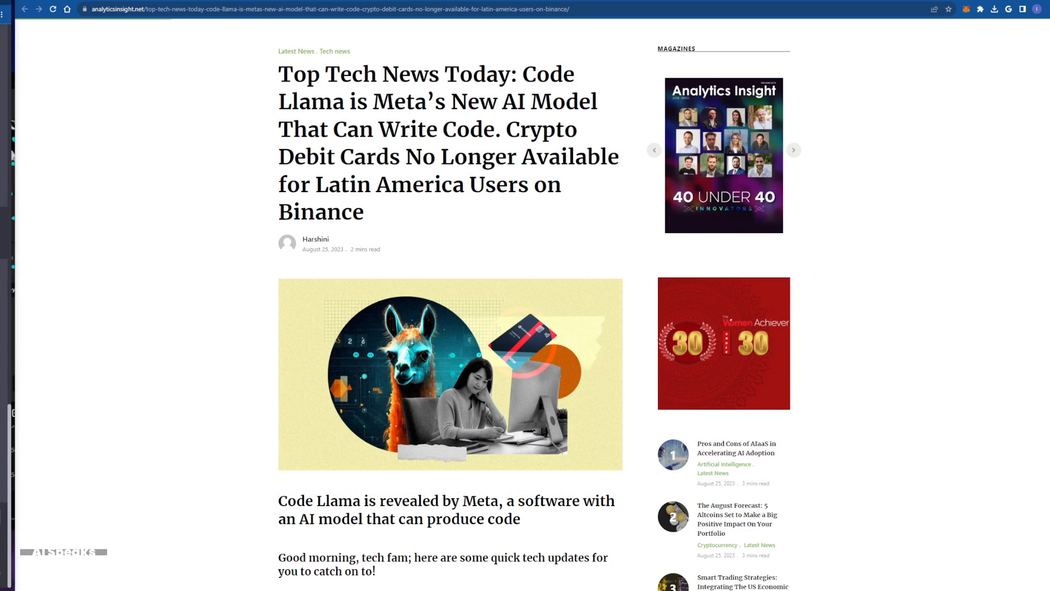
pyautogui.click(794, 150)
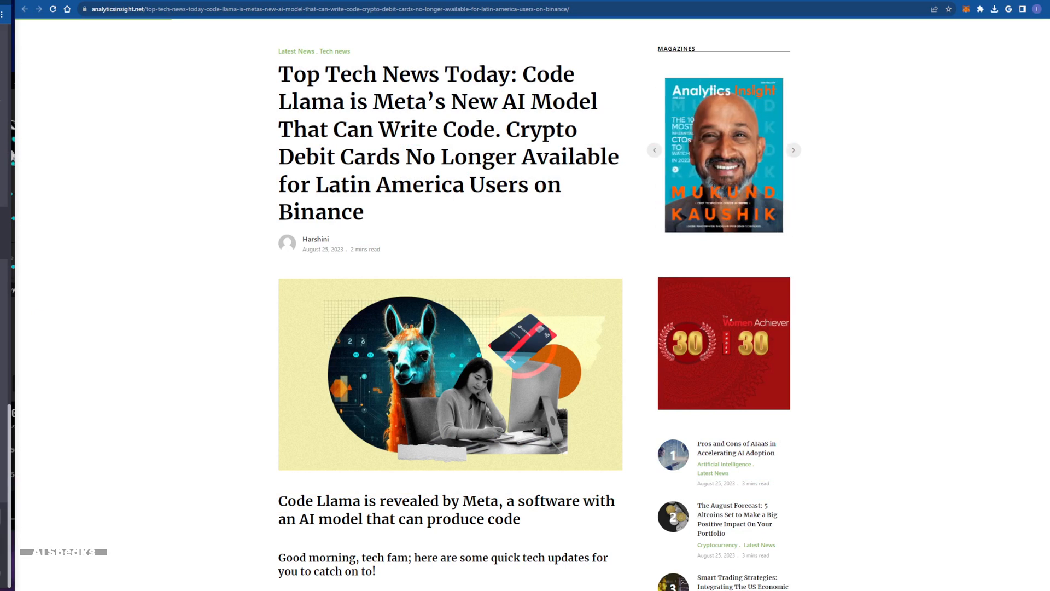
pyautogui.click(794, 150)
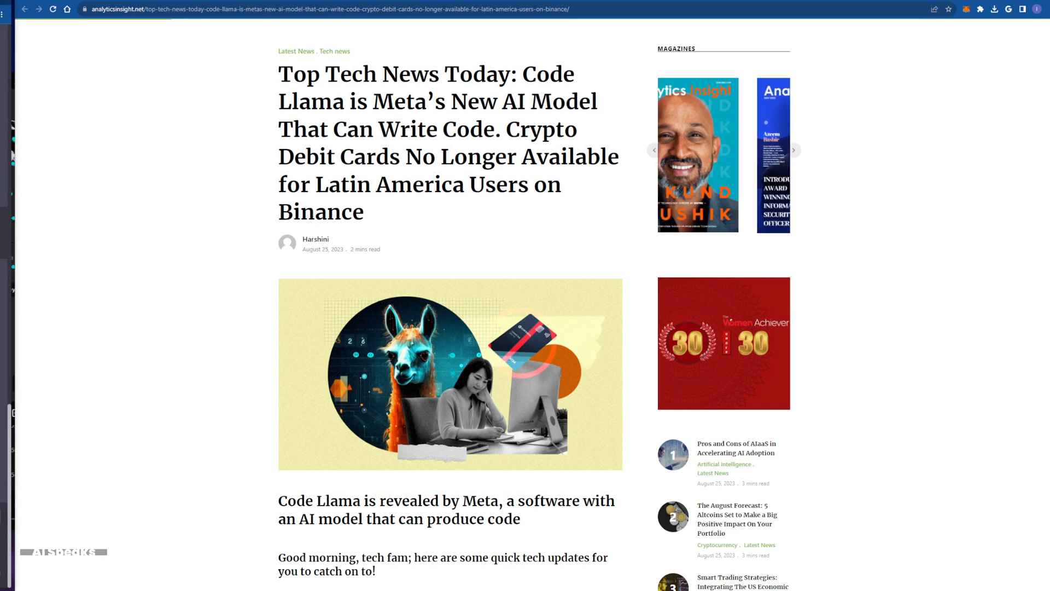
pyautogui.click(794, 150)
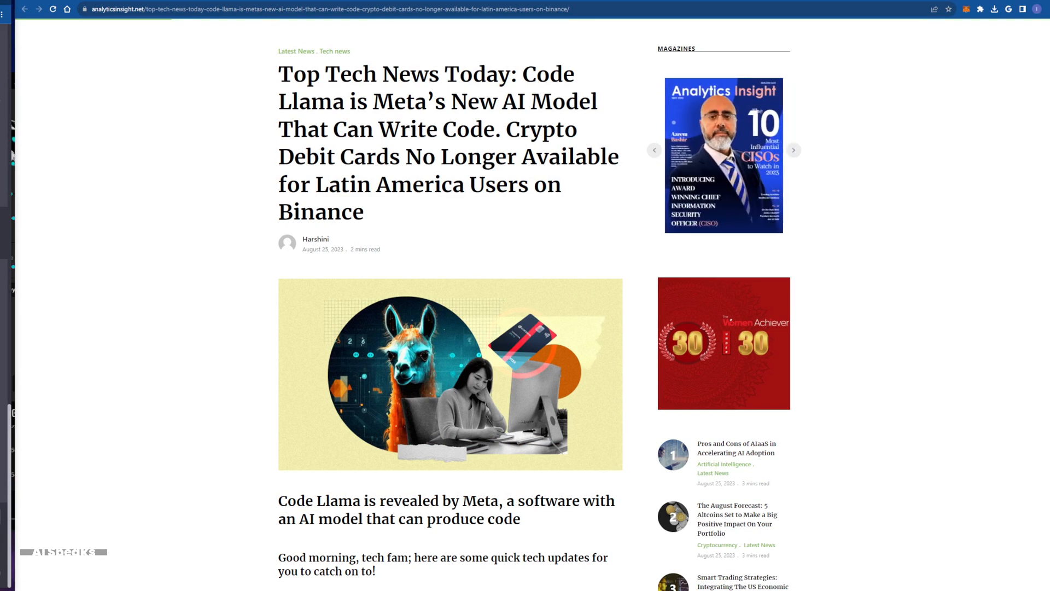
pyautogui.click(794, 150)
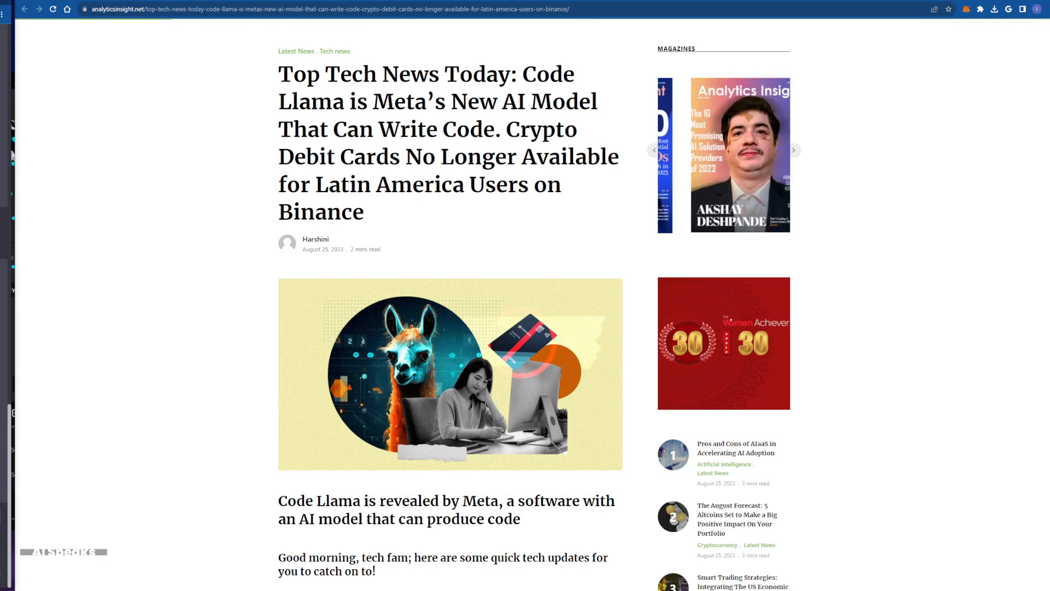
pyautogui.click(794, 150)
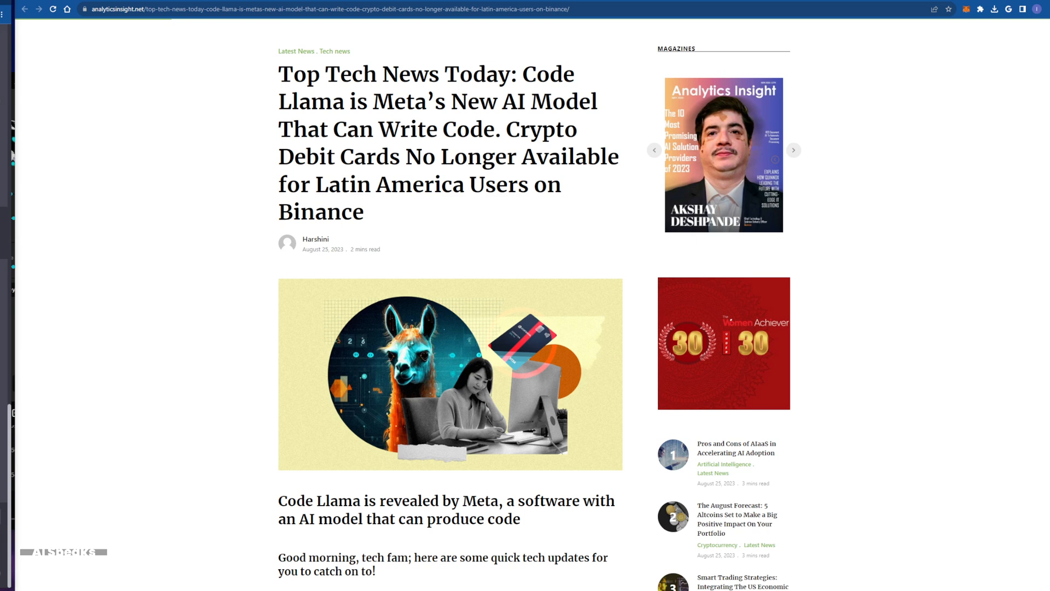
pyautogui.click(794, 150)
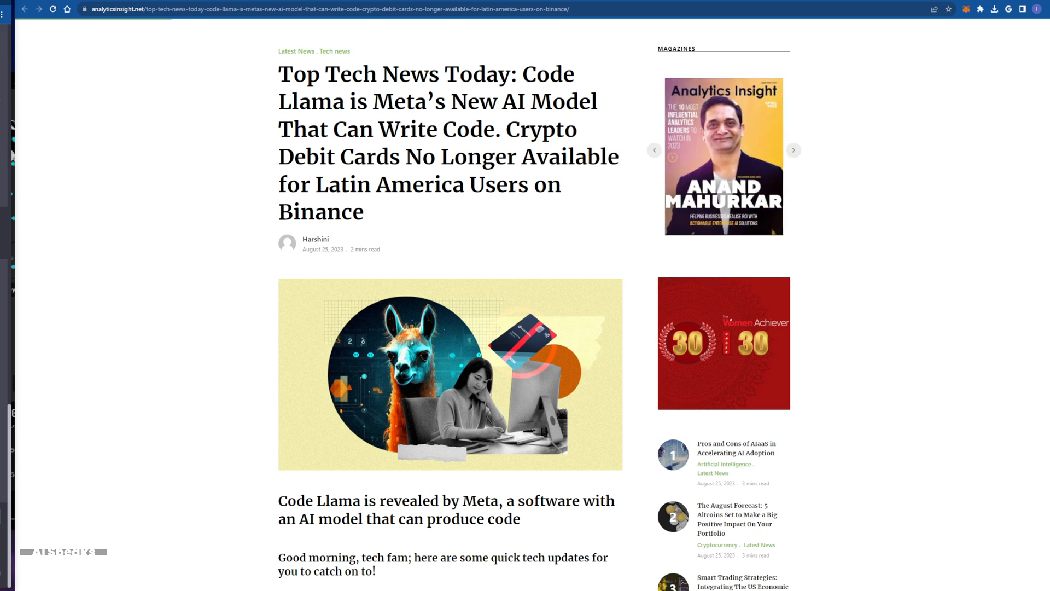
pyautogui.click(795, 150)
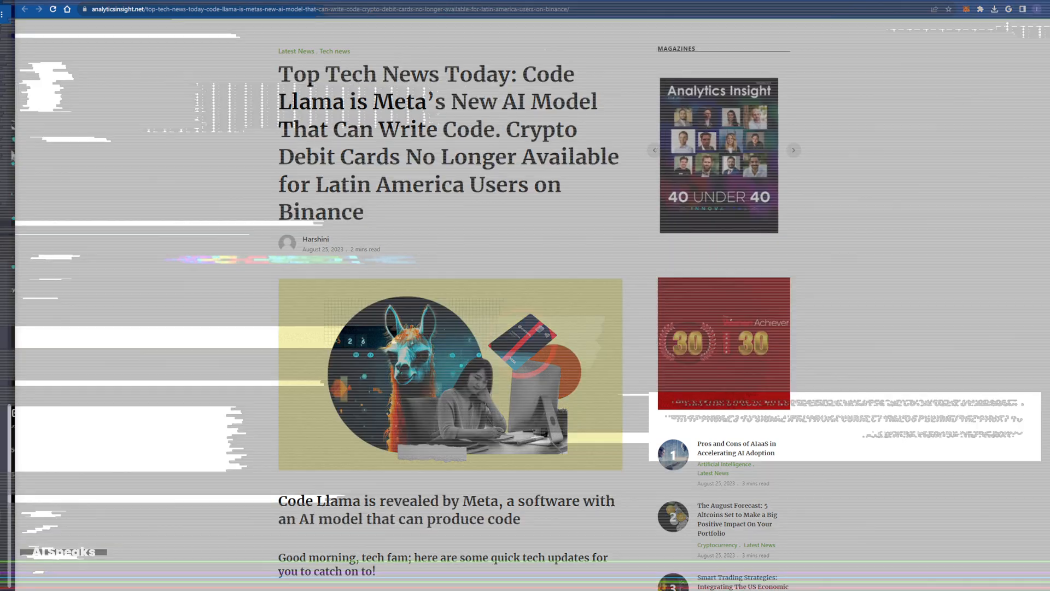
pyautogui.click(794, 150)
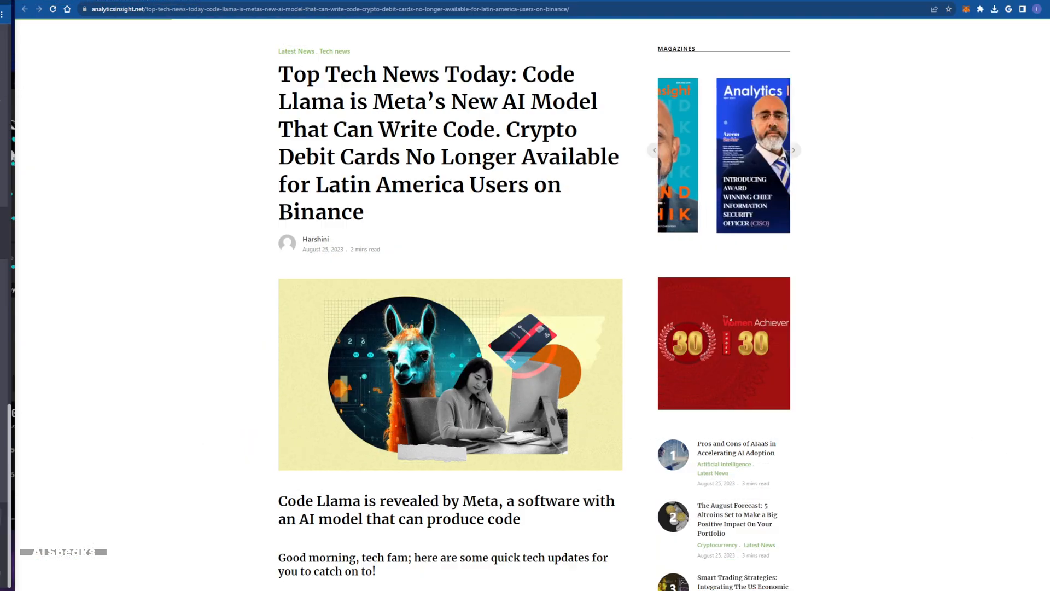
pyautogui.click(794, 150)
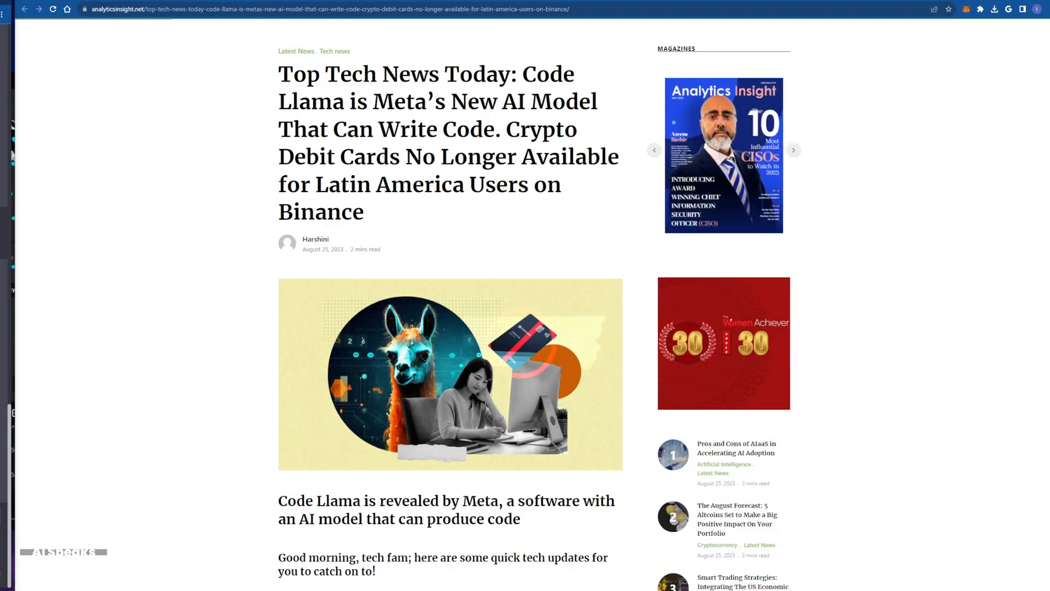
pyautogui.click(794, 149)
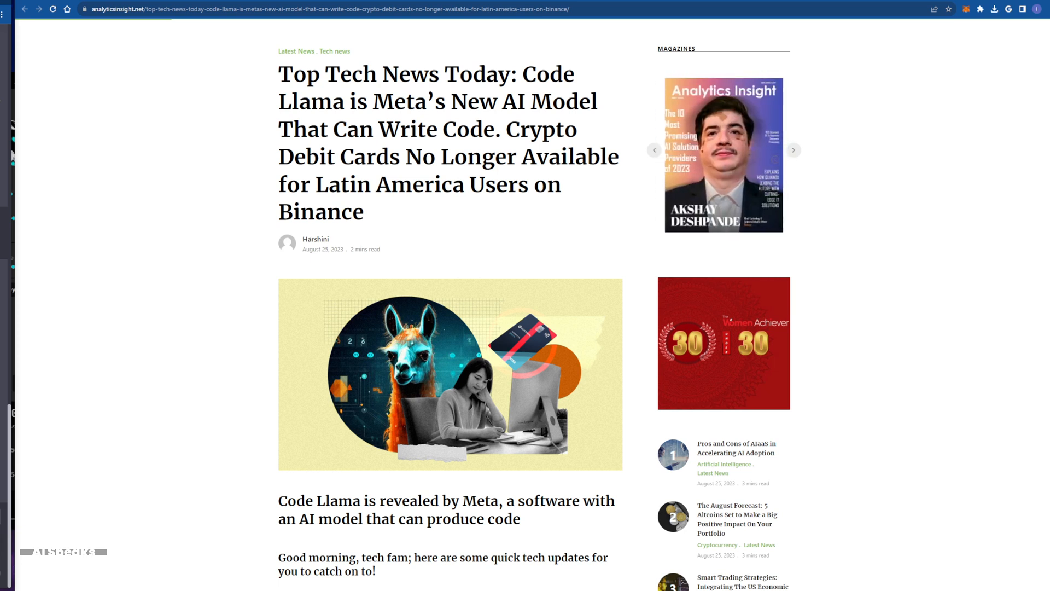
pyautogui.click(795, 150)
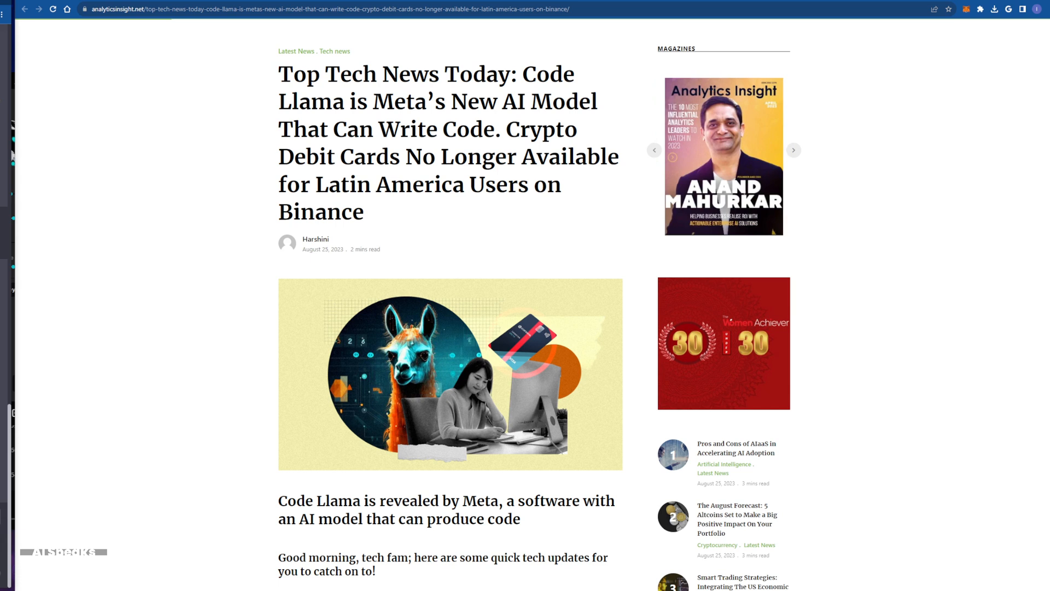
pyautogui.click(794, 150)
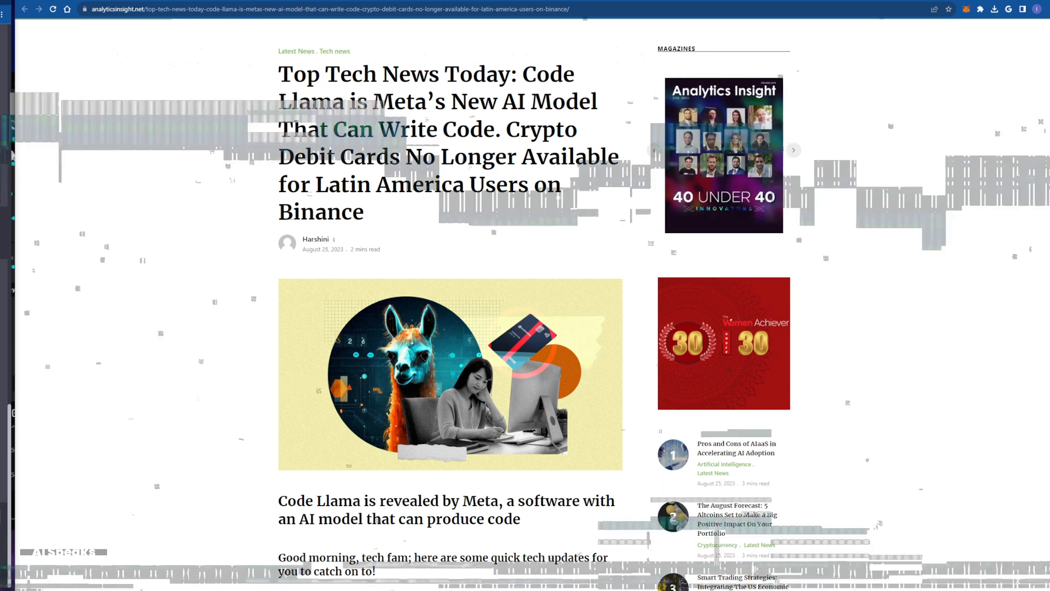
pyautogui.click(794, 150)
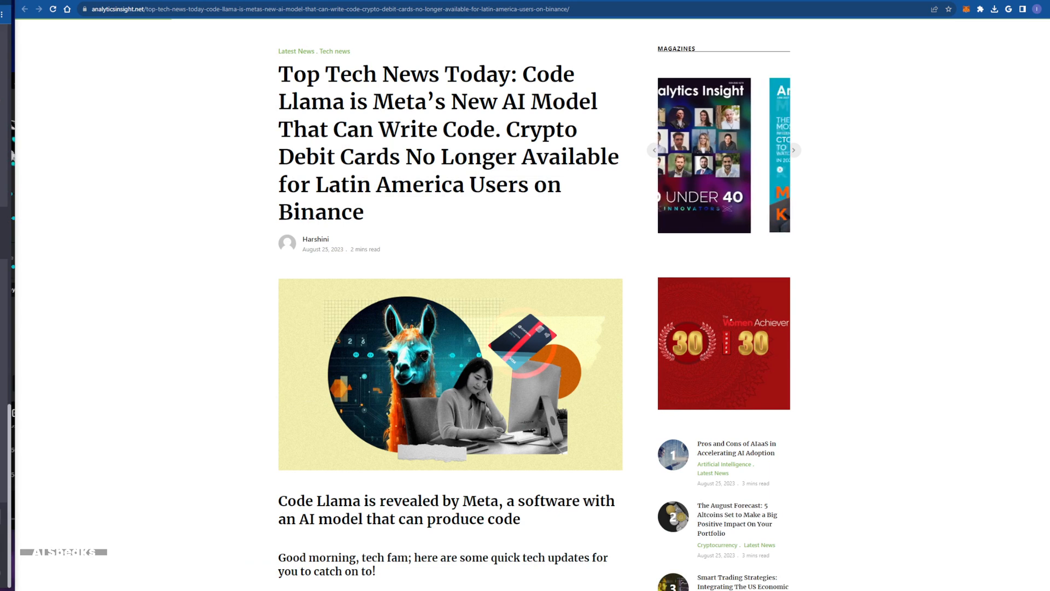
pyautogui.click(795, 150)
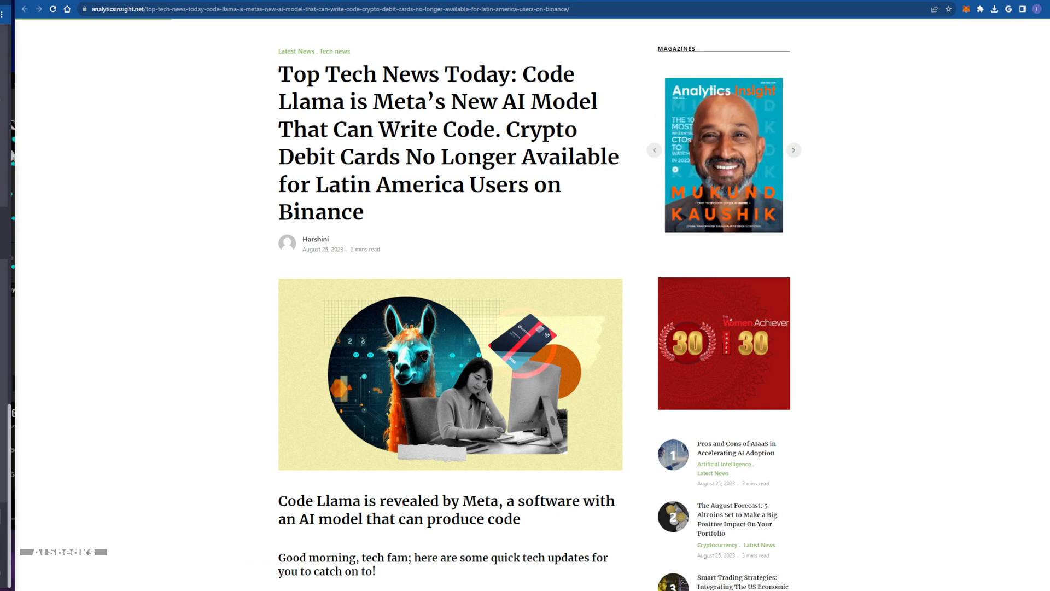
pyautogui.click(795, 150)
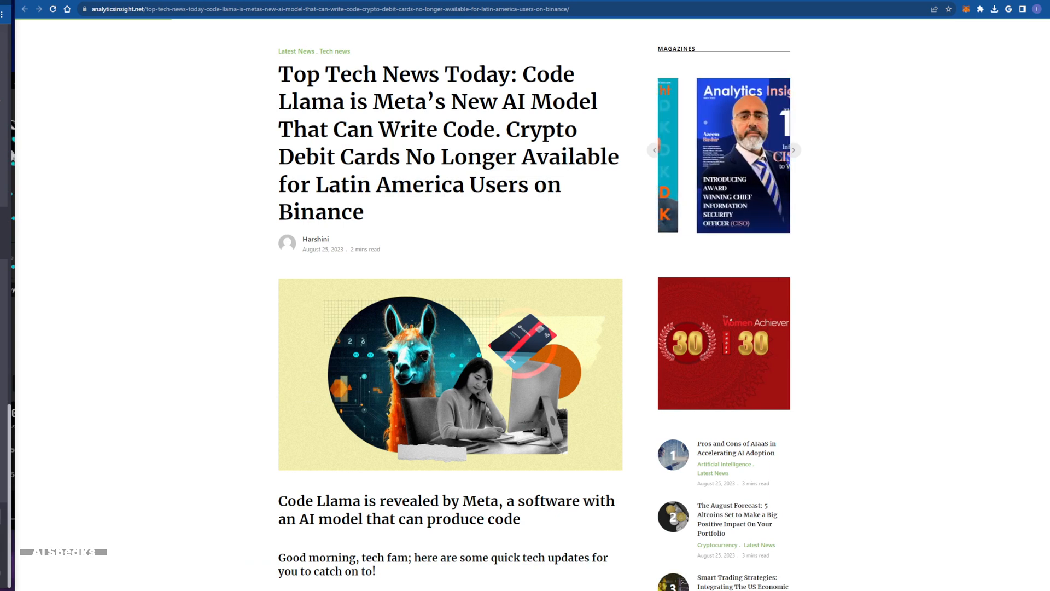
pyautogui.click(794, 150)
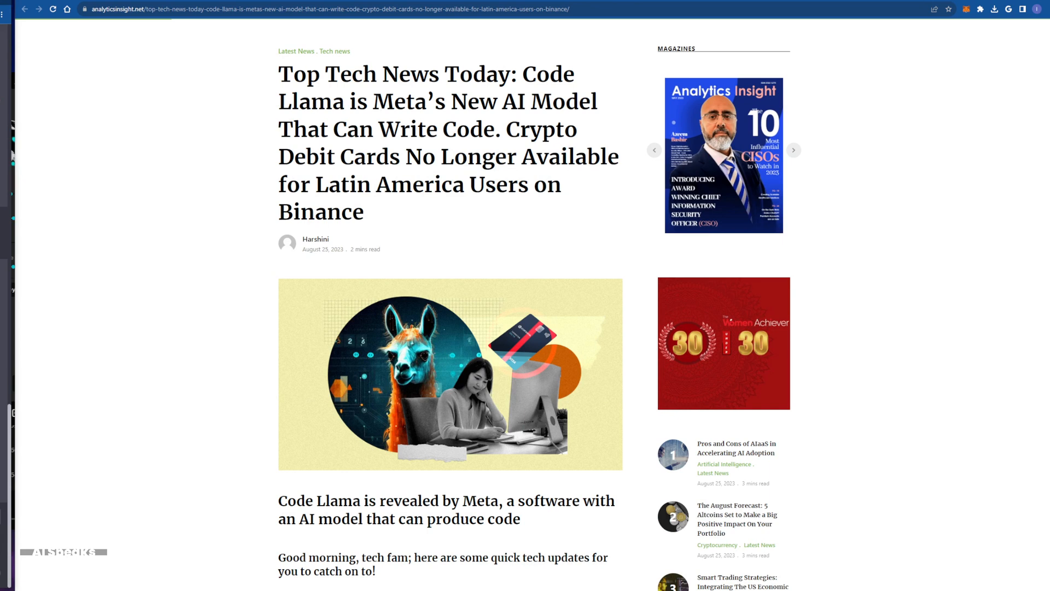
pyautogui.click(794, 150)
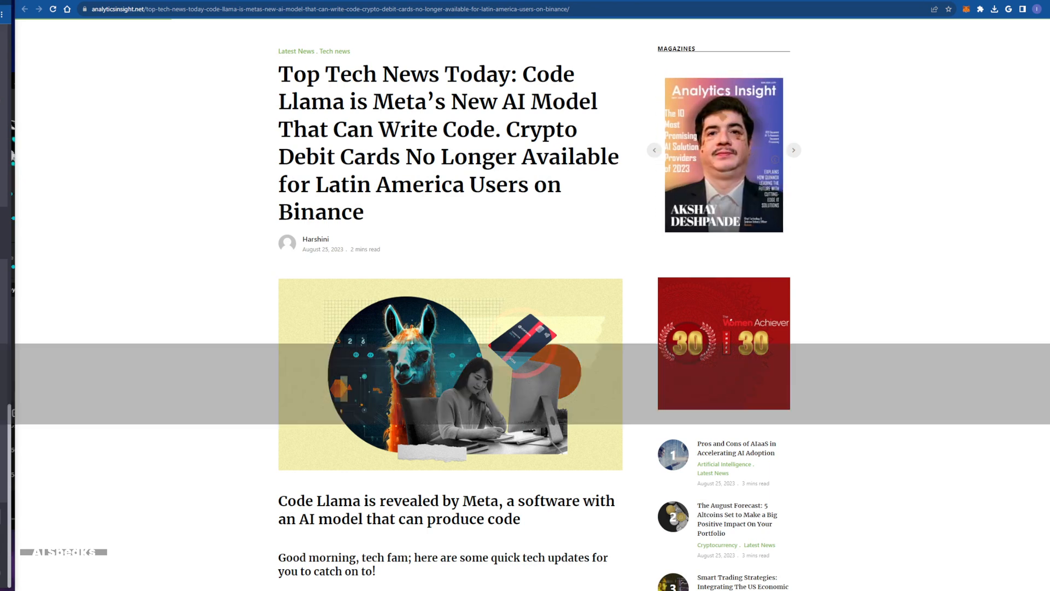
pyautogui.click(794, 150)
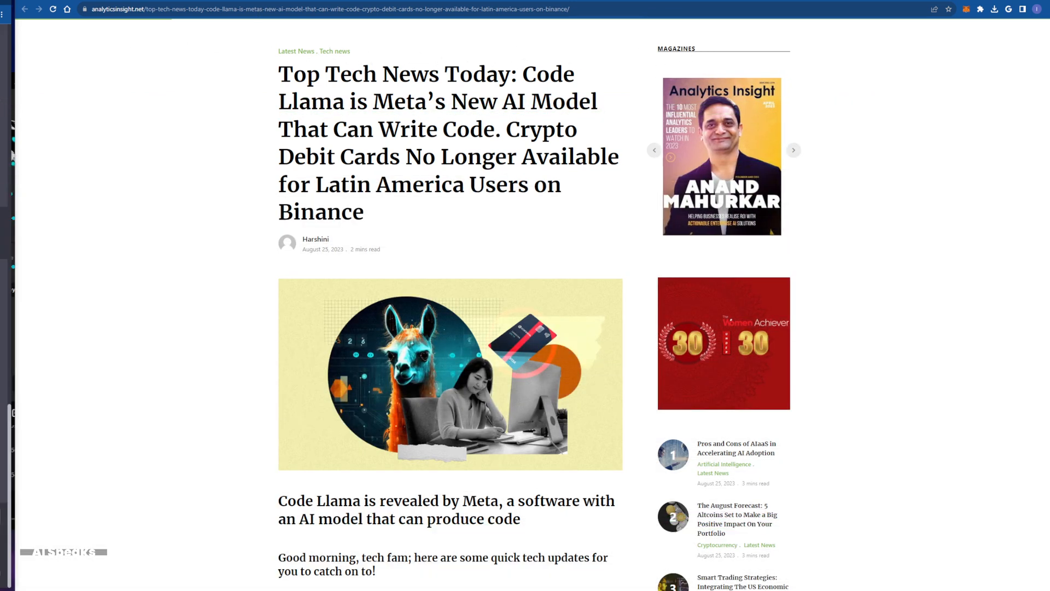
pyautogui.click(795, 150)
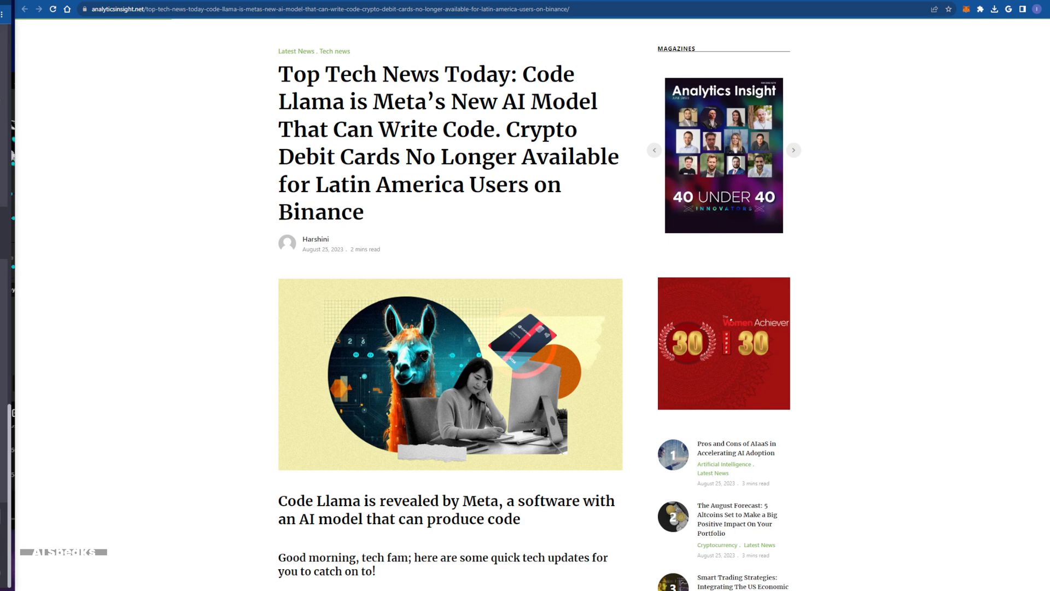
pyautogui.click(794, 150)
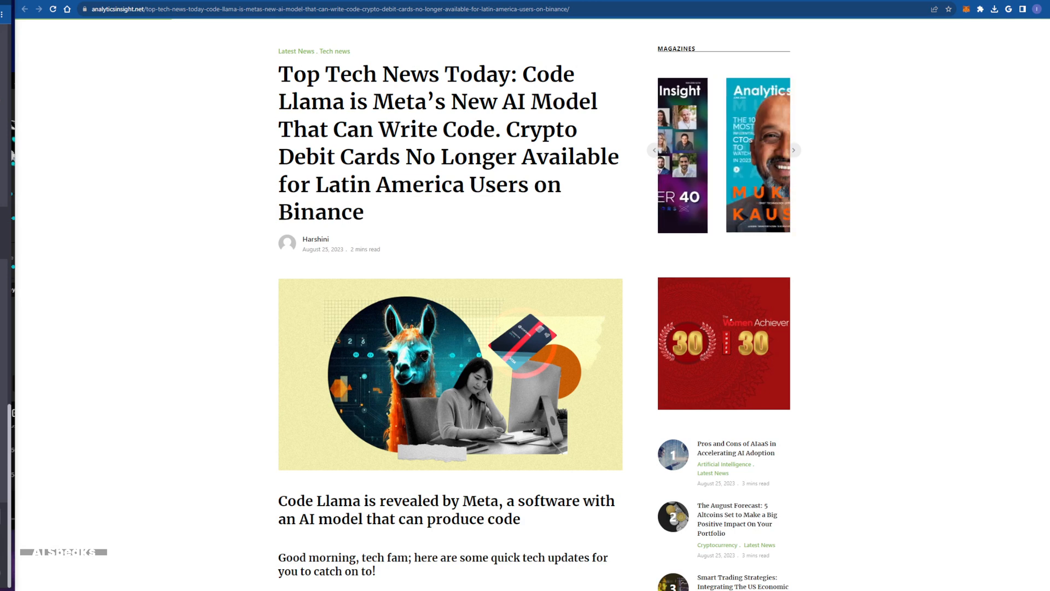
pyautogui.click(795, 150)
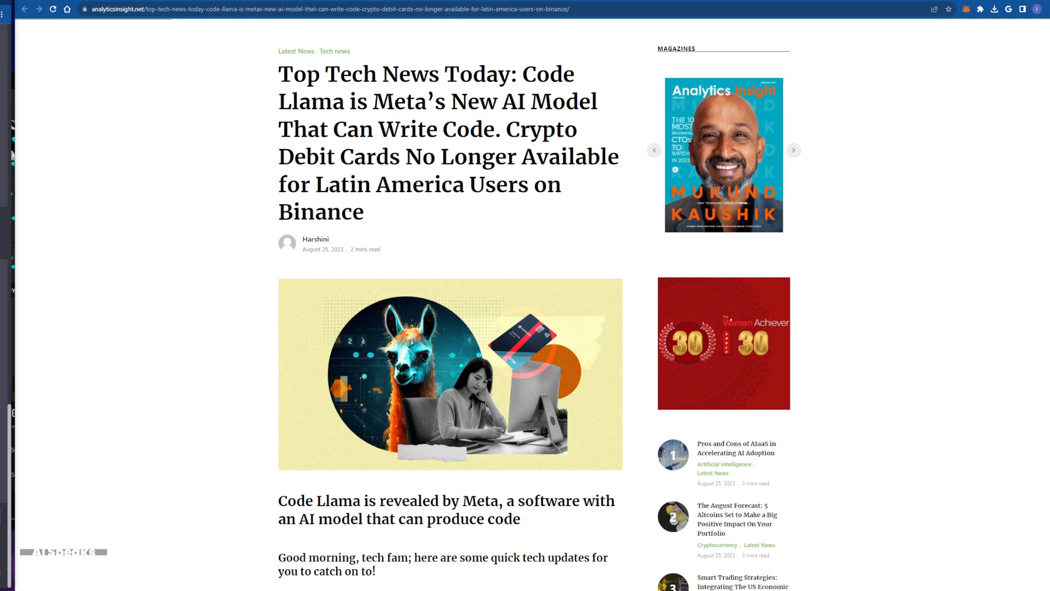
pyautogui.click(794, 149)
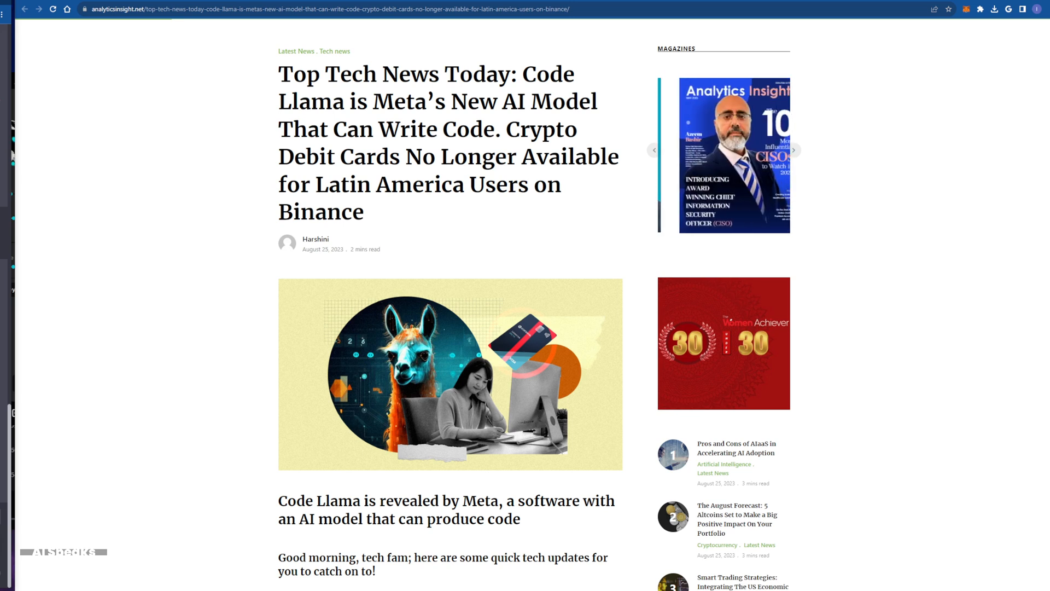
pyautogui.click(794, 150)
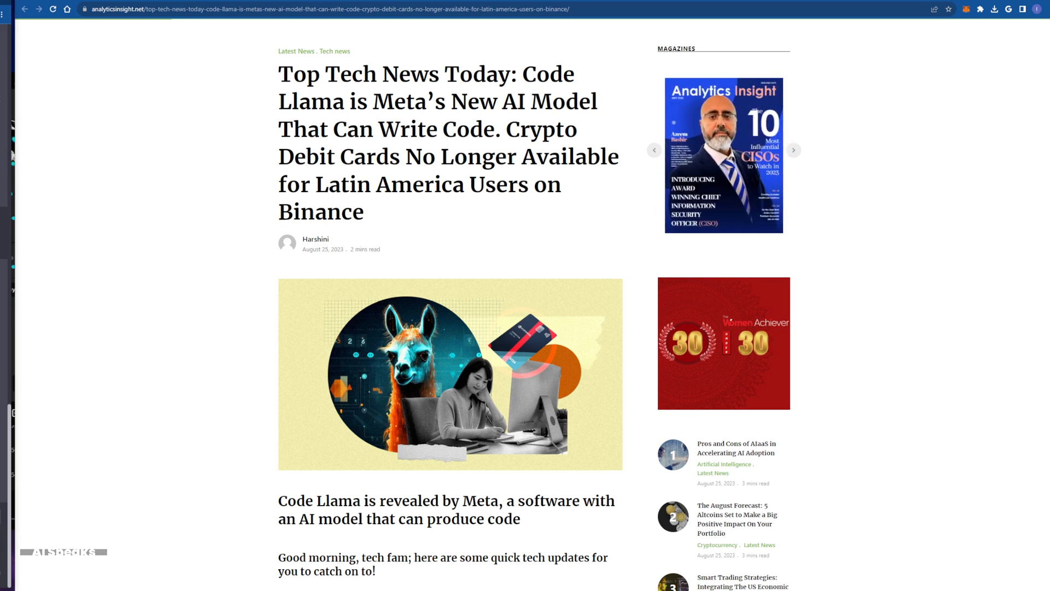
pyautogui.click(795, 150)
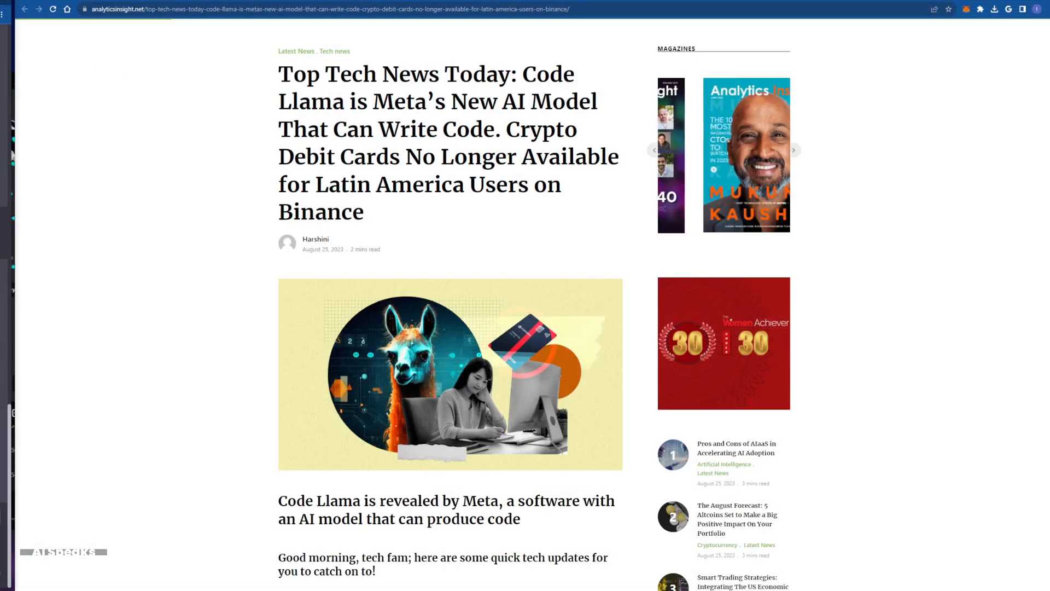
pyautogui.click(794, 150)
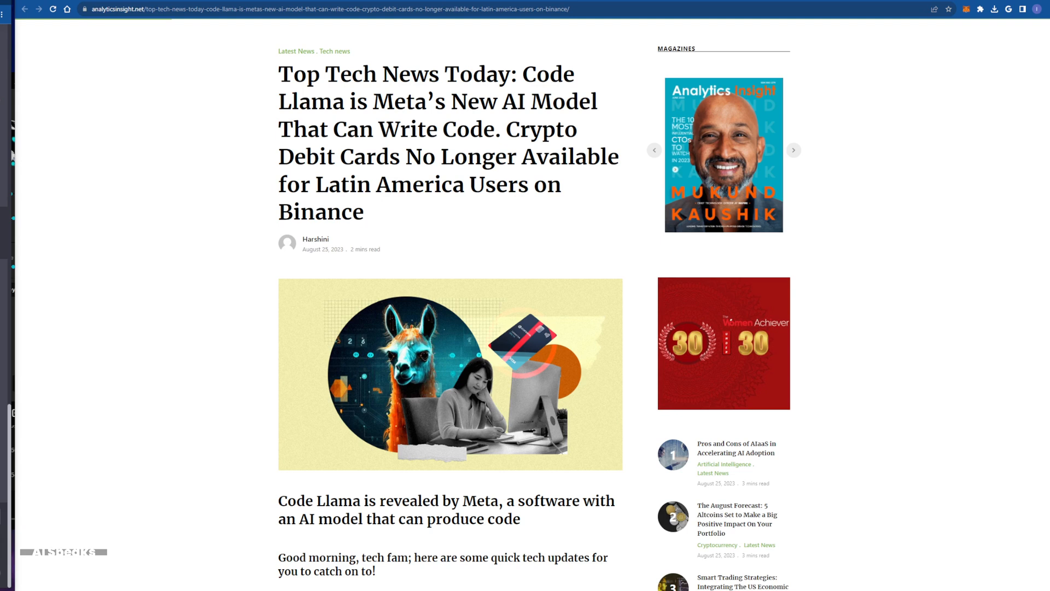
pyautogui.click(794, 150)
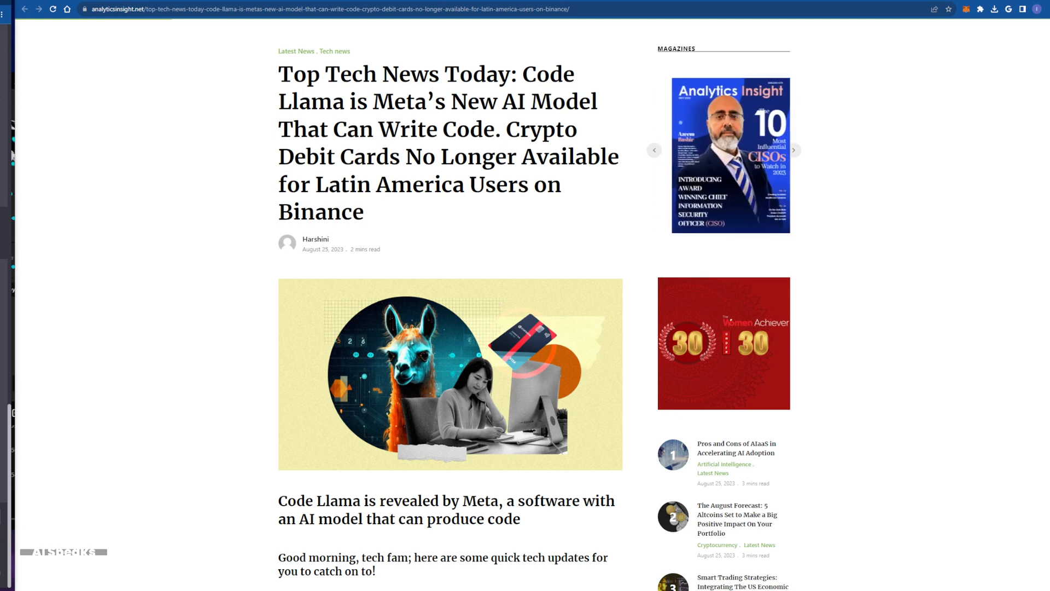